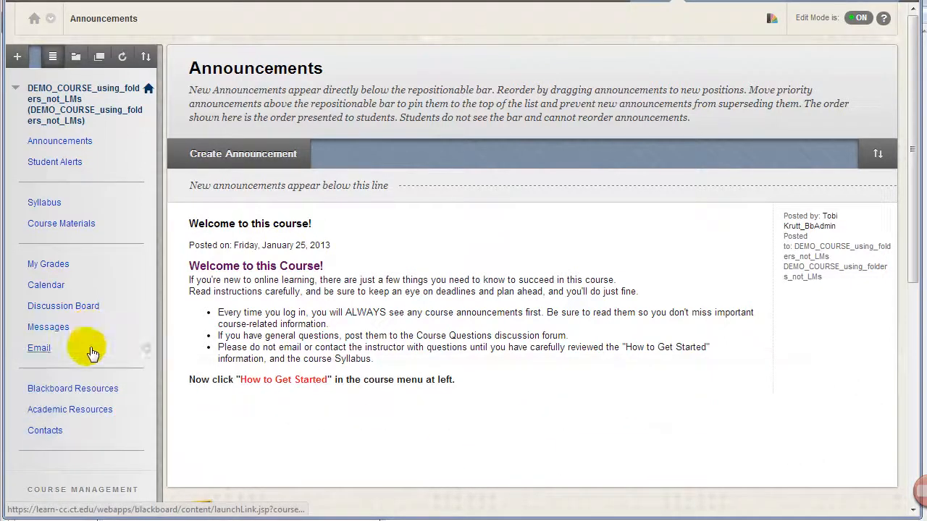
# Step: Scroll the Control Panel to reveal the expanded Course Tools and Customization sections
pyautogui.scroll(-3)
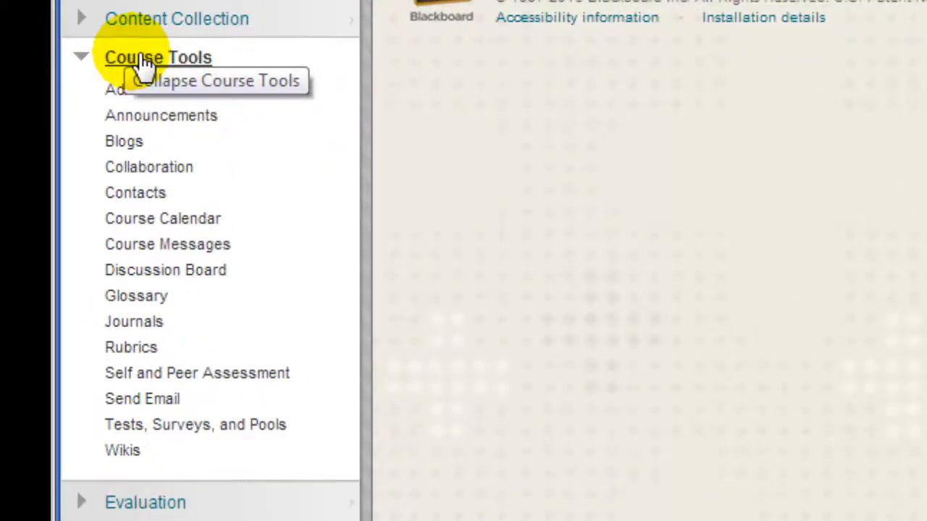
pyautogui.moveTo(170, 260)
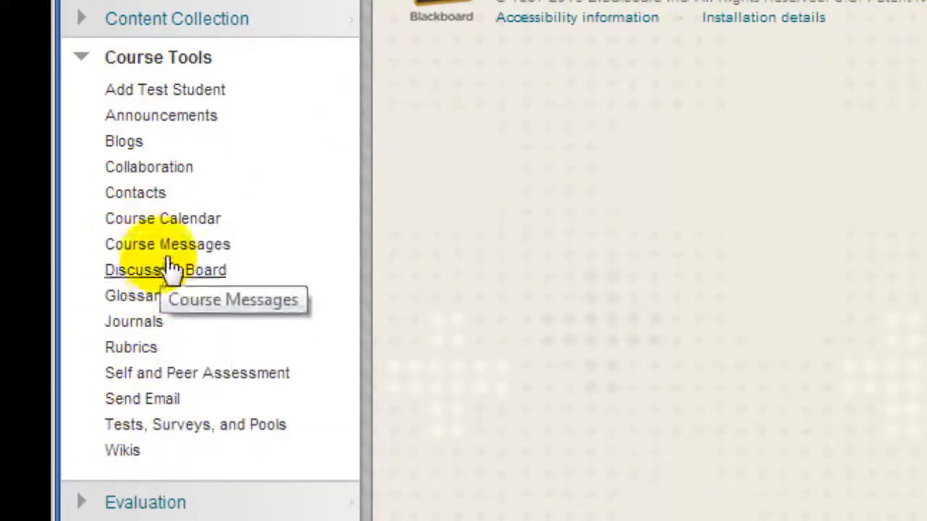
pyautogui.moveTo(123, 449)
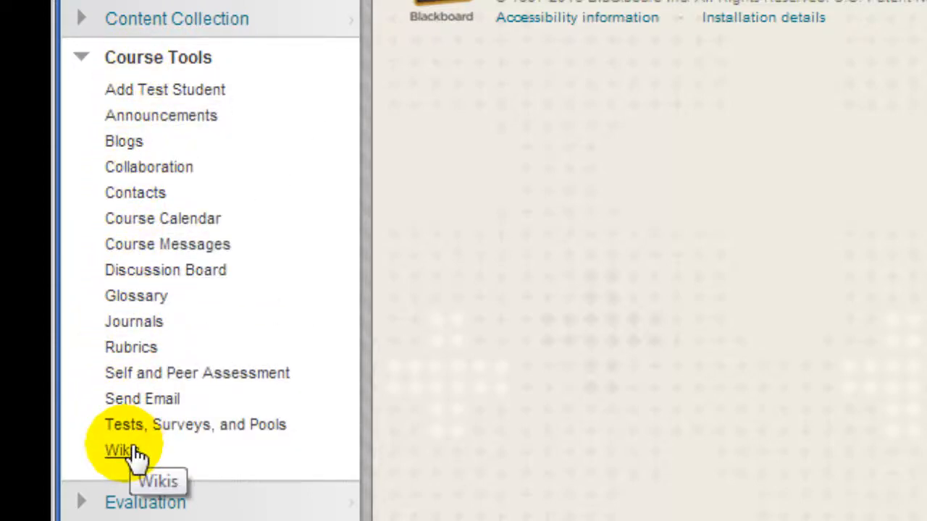
pyautogui.moveTo(163, 218)
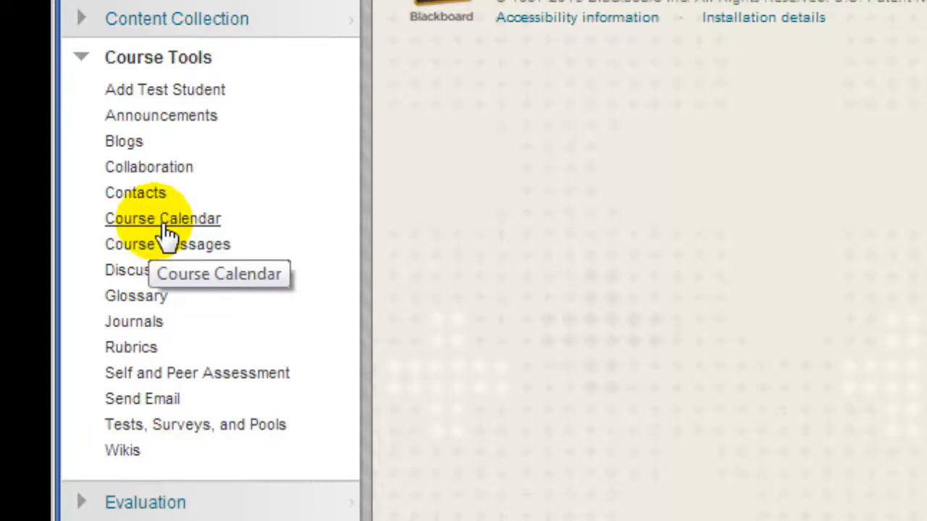
pyautogui.scroll(-3)
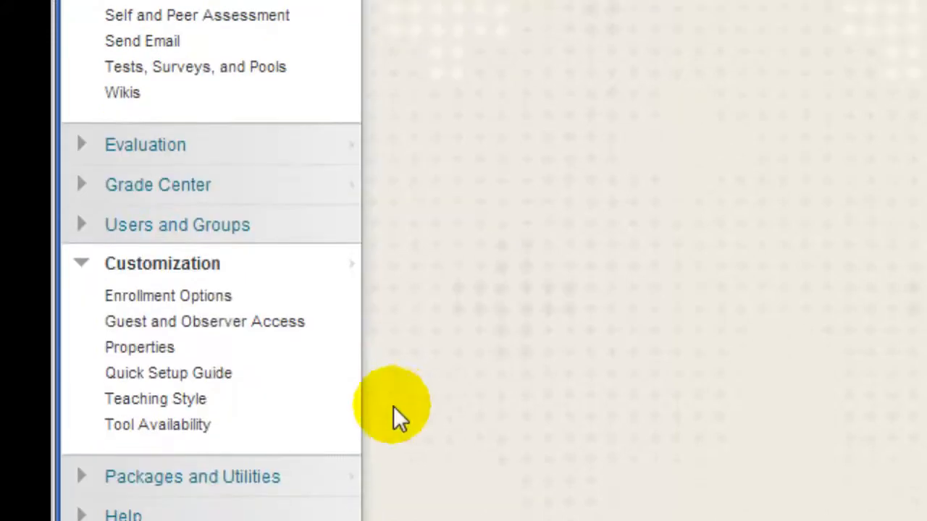
# Step: In Tool Availability, make Kaltura Mashup and Media Gallery available to the course
pyautogui.click(157, 424)
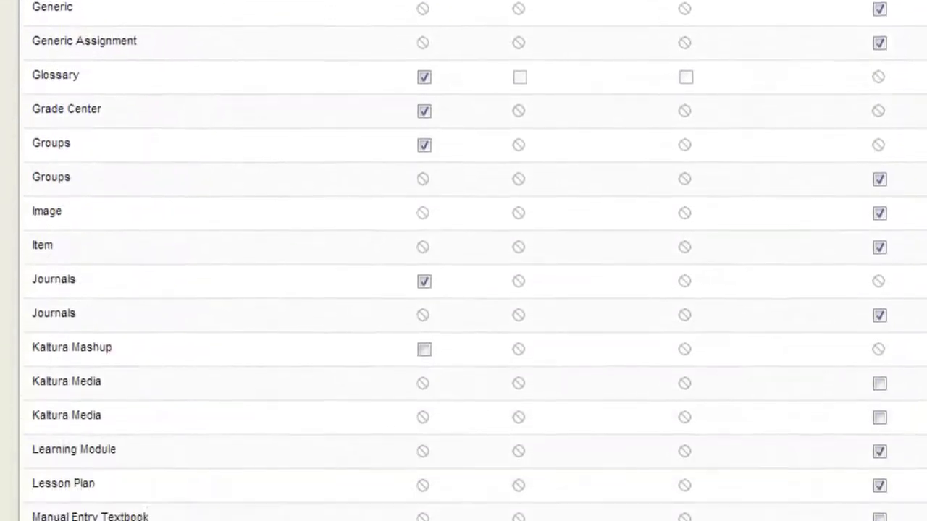
pyautogui.scroll(-3)
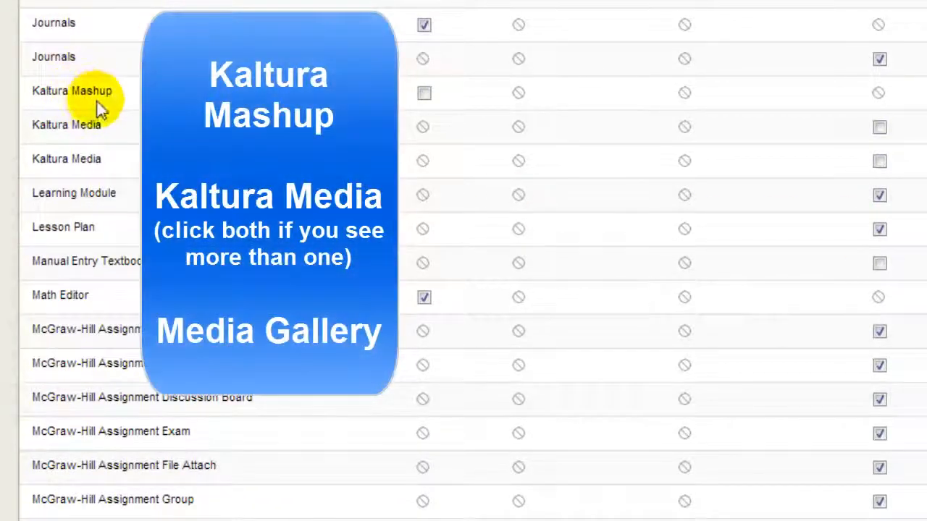
pyautogui.click(423, 92)
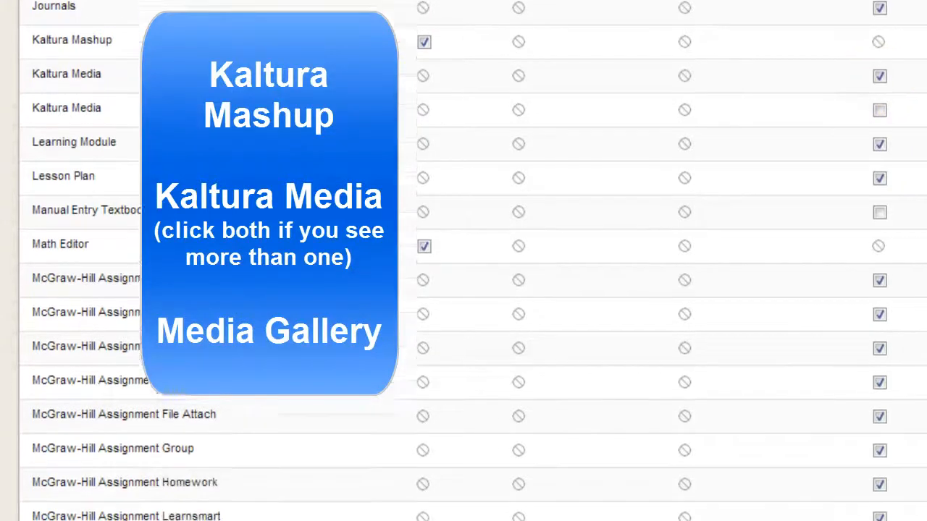
pyautogui.scroll(-3)
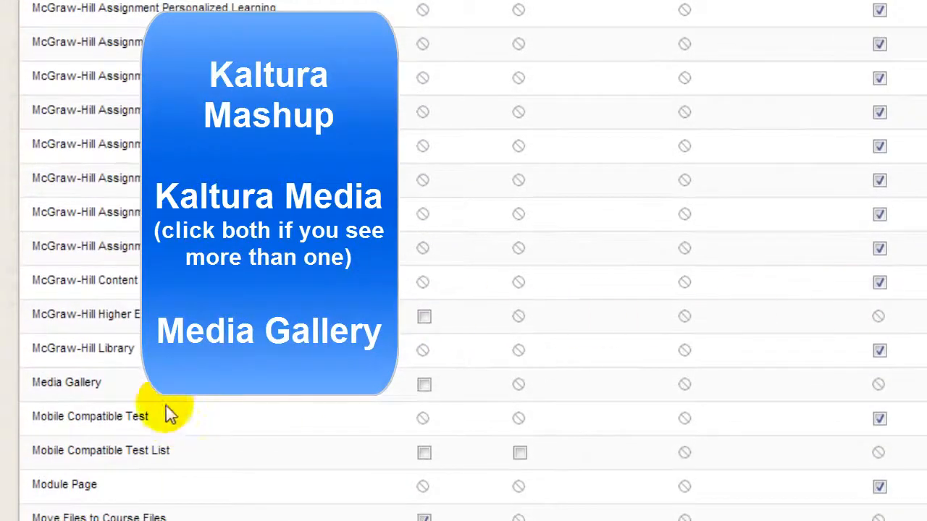
pyautogui.click(423, 384)
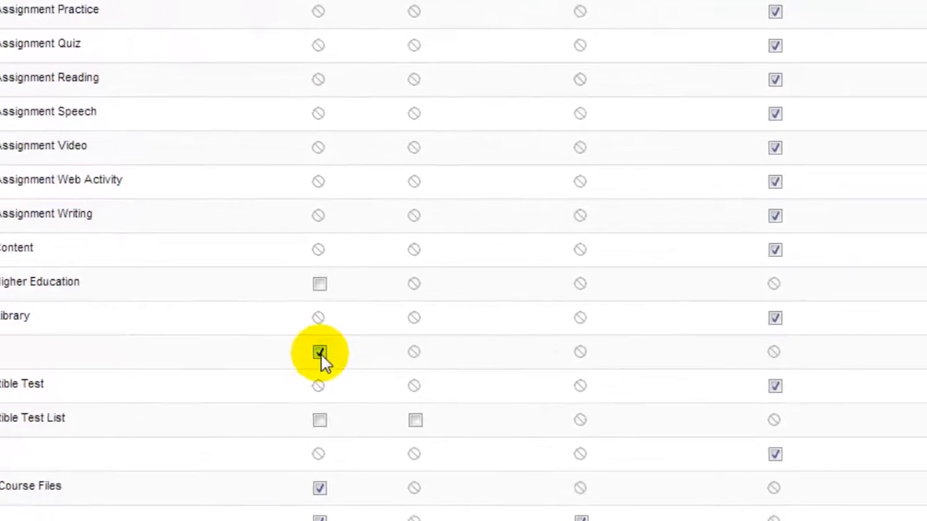
pyautogui.scroll(-3)
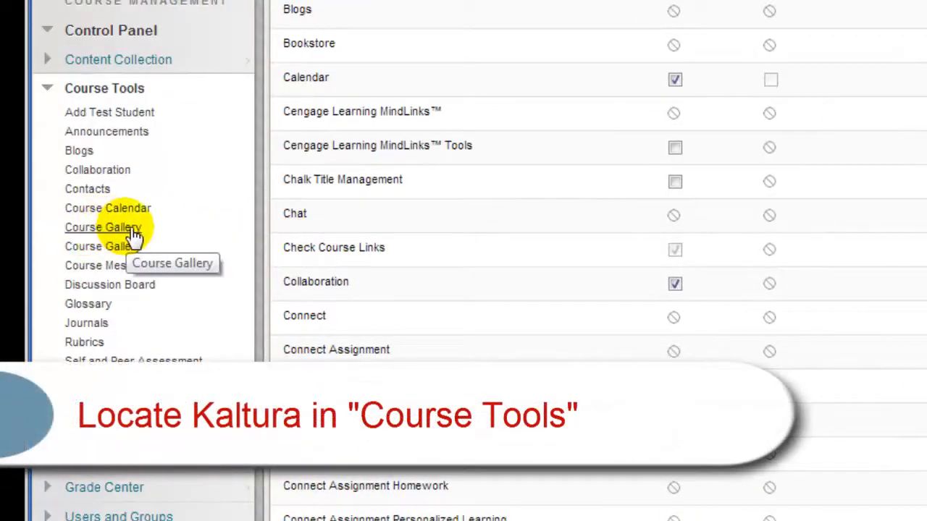
pyautogui.moveTo(108, 232)
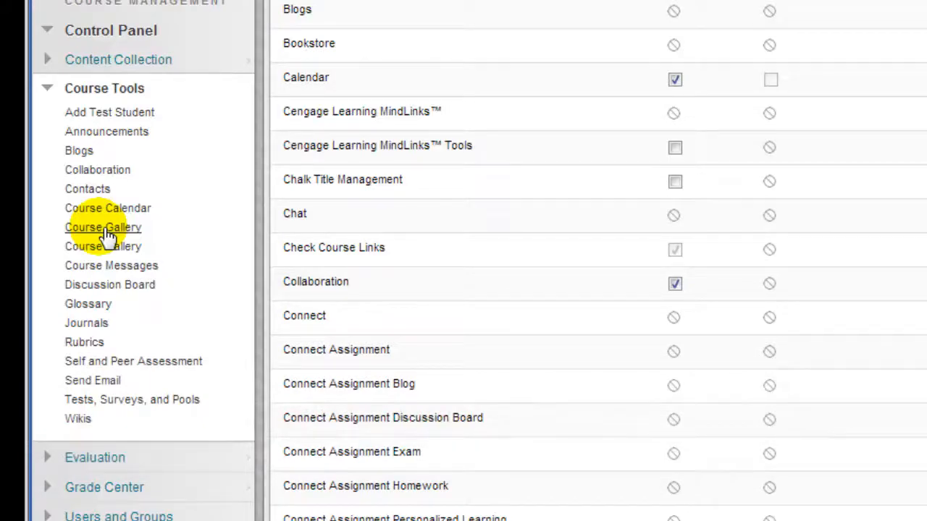
# Step: Open the new Course Gallery entry under Course Tools
pyautogui.click(103, 226)
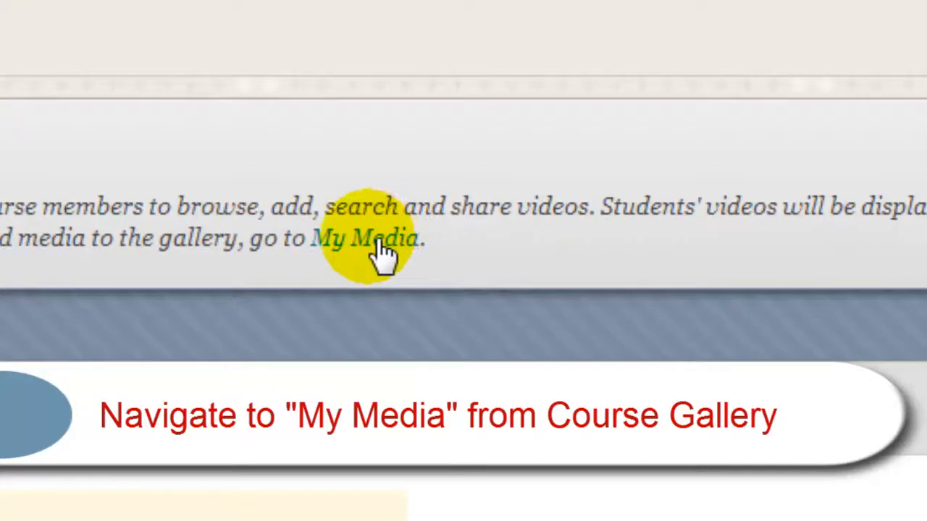
# Step: Go to My Media from the Course Gallery page to review recorded videos
pyautogui.click(366, 237)
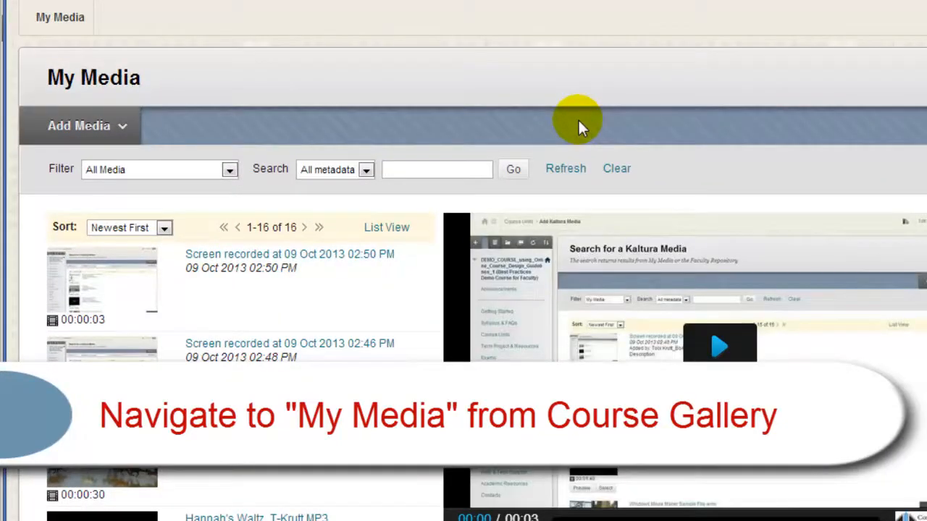
pyautogui.moveTo(581, 131)
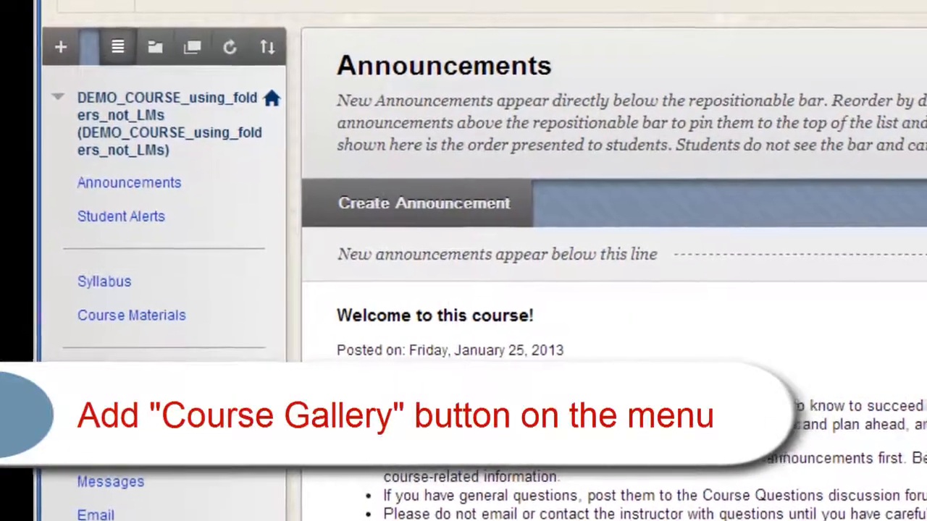
# Step: Add an available 'Course Gallery' Media Gallery tool link and place it below Course Materials
pyautogui.click(60, 45)
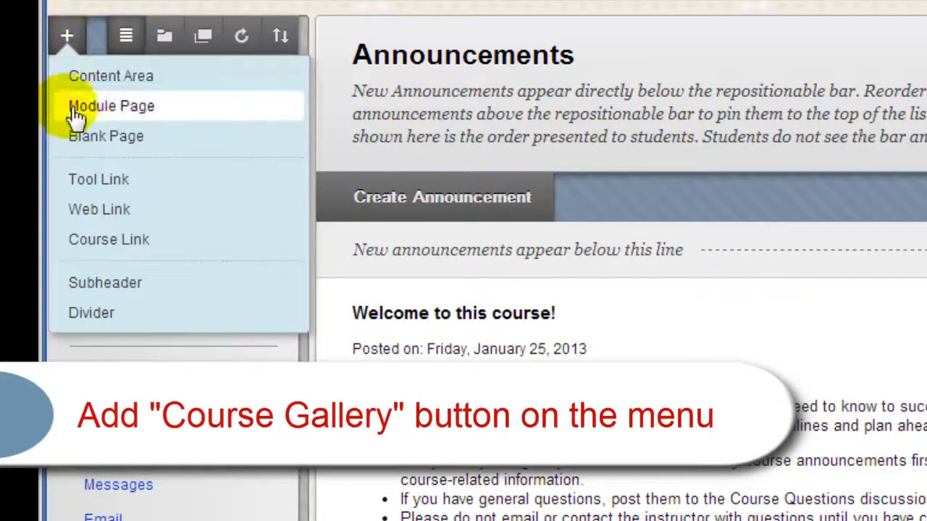
pyautogui.click(98, 179)
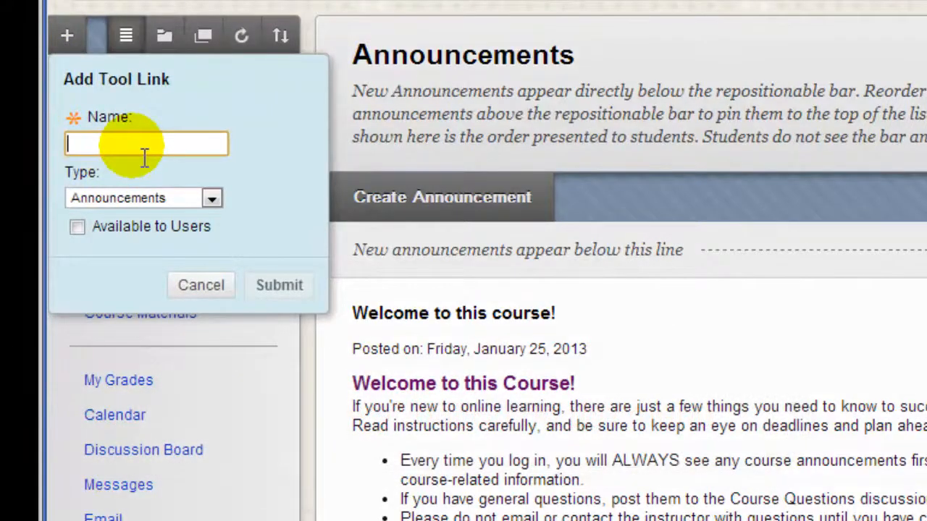
pyautogui.write('Course Gallery')
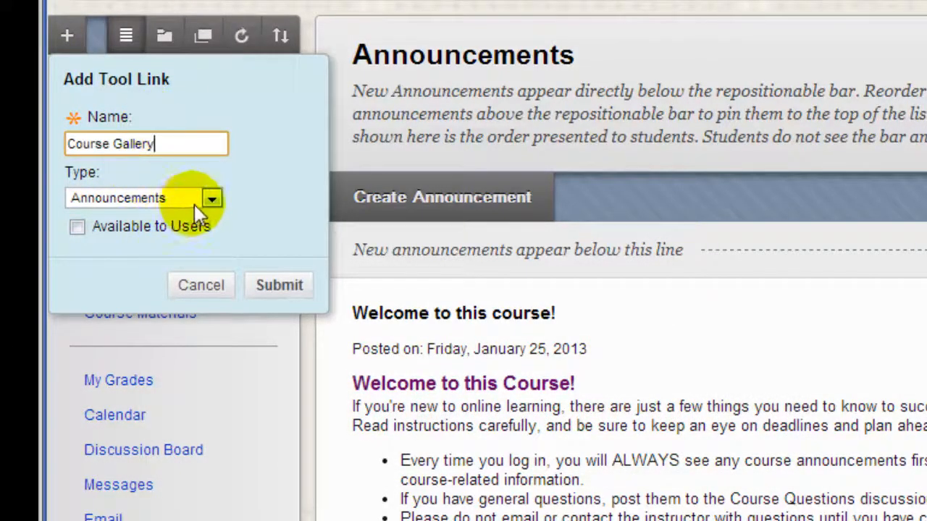
pyautogui.click(212, 197)
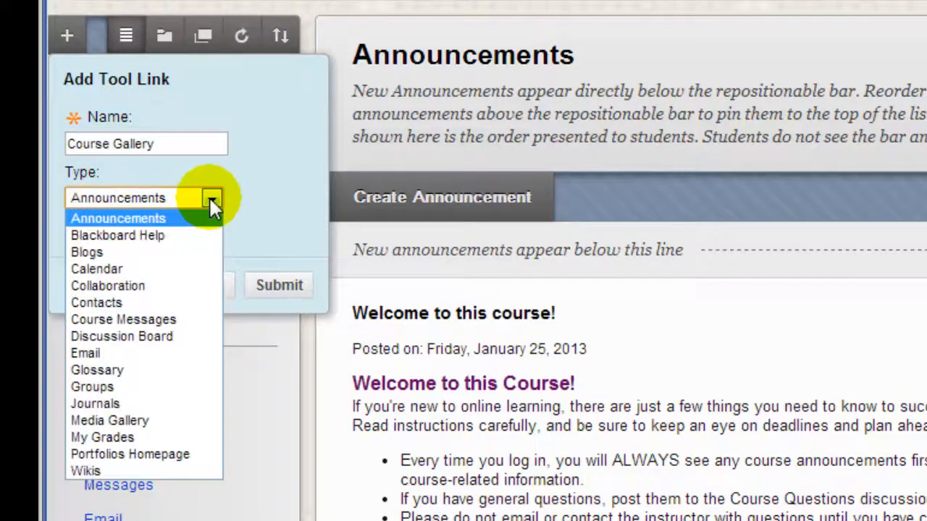
pyautogui.moveTo(110, 420)
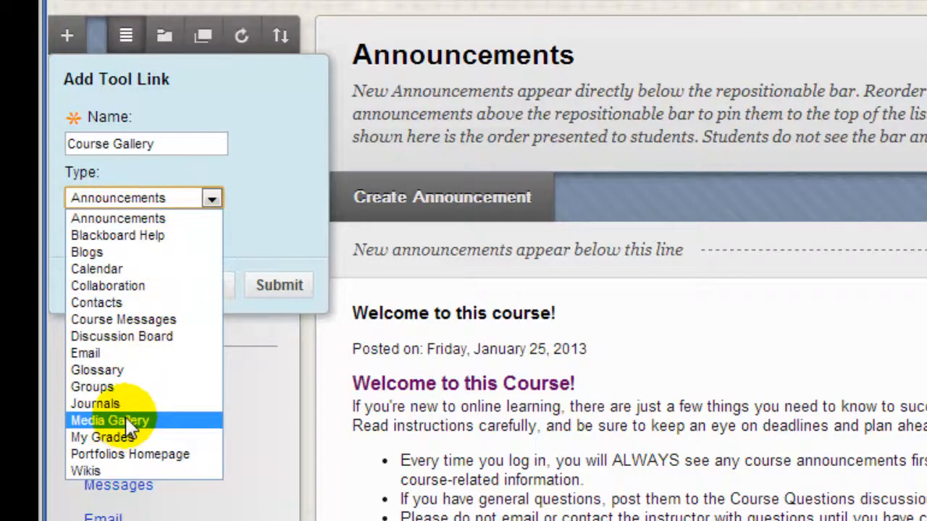
pyautogui.click(110, 420)
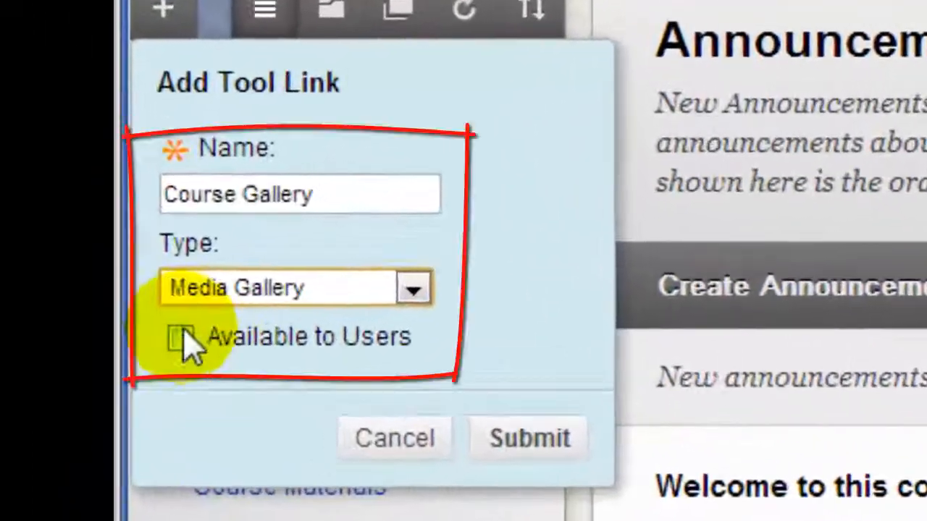
pyautogui.click(179, 338)
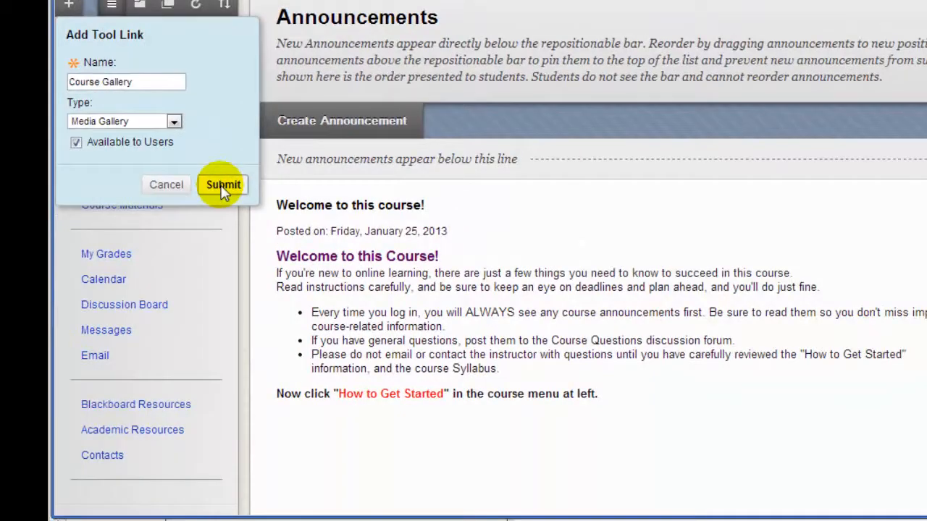
pyautogui.click(223, 185)
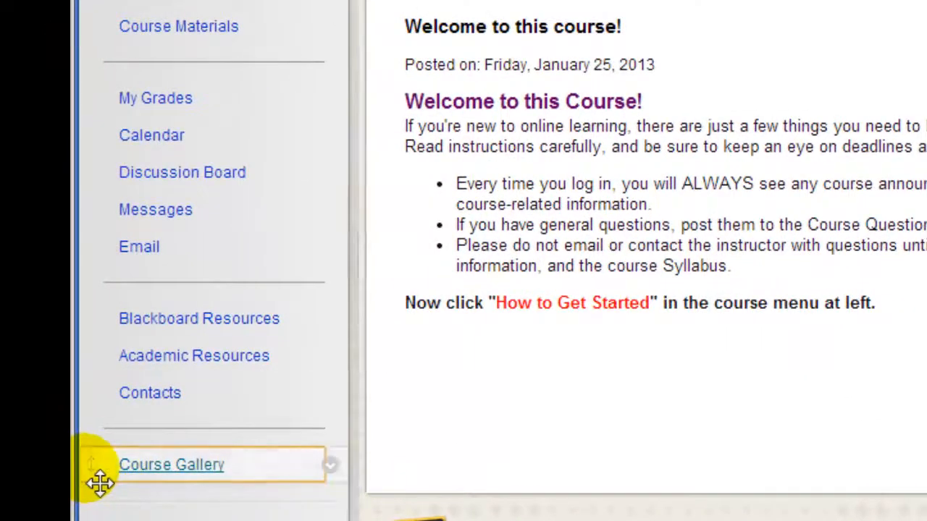
pyautogui.moveTo(172, 464); pyautogui.dragTo(172, 48)
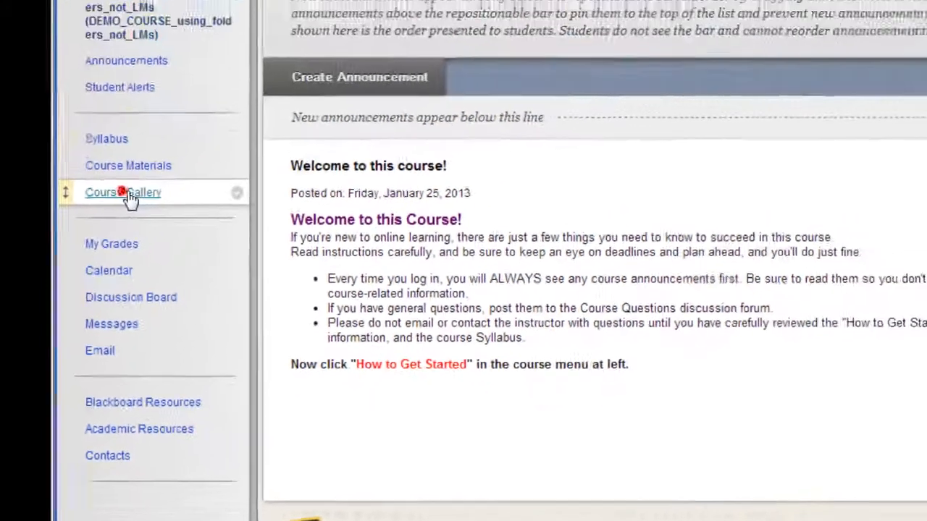
# Step: Open the empty Course Gallery page from the new menu link
pyautogui.click(123, 192)
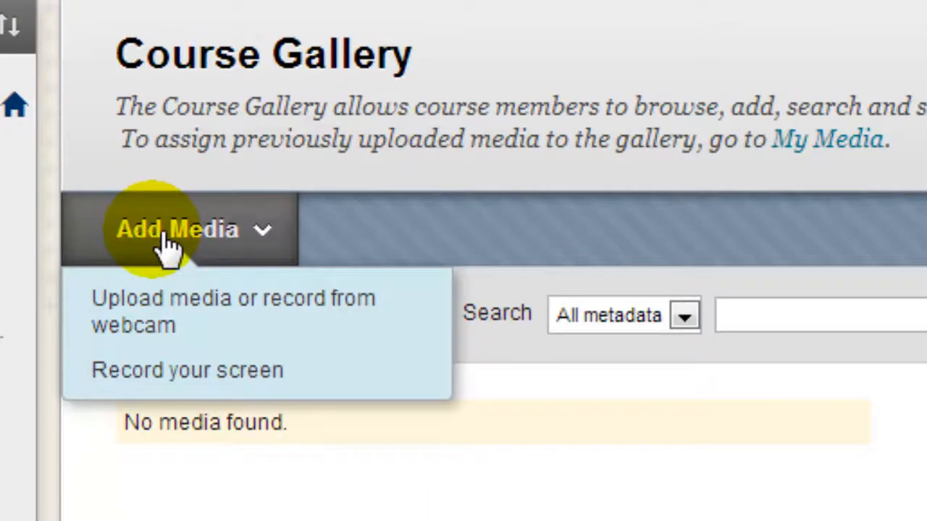
pyautogui.moveTo(160, 312)
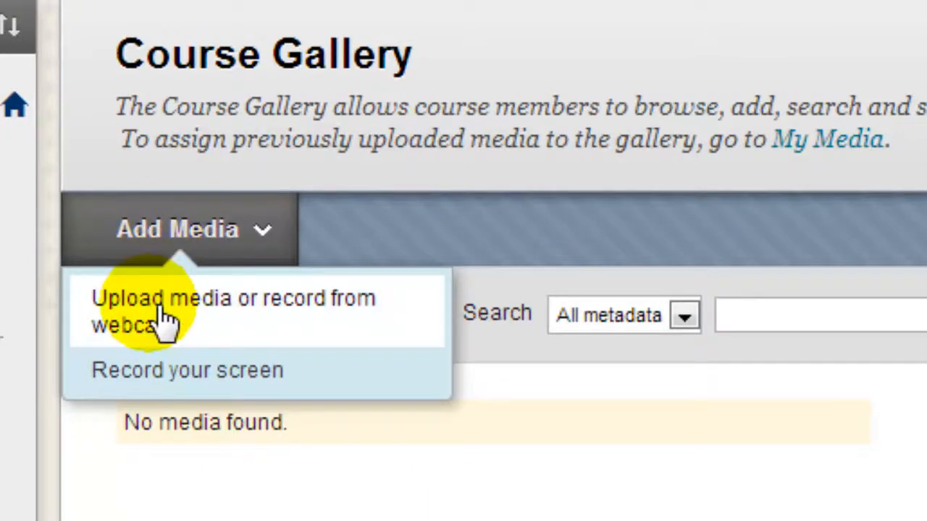
pyautogui.moveTo(333, 325)
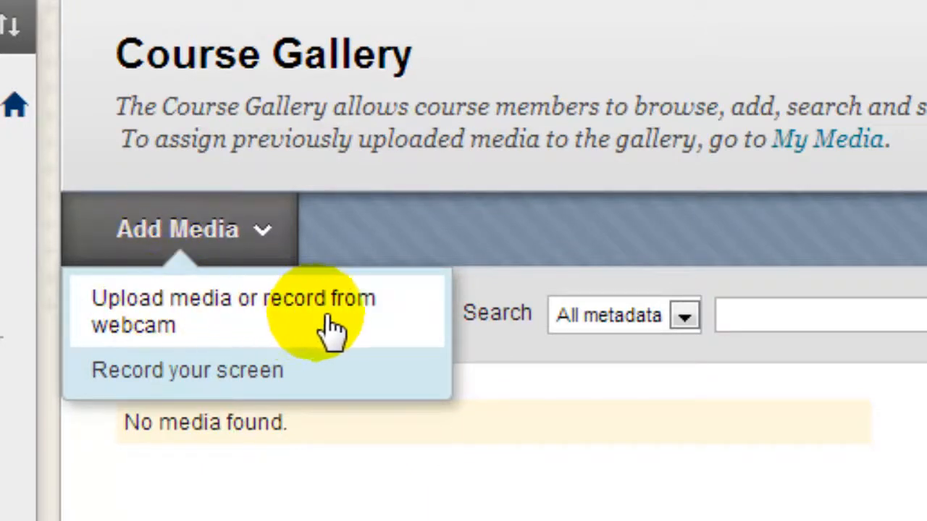
pyautogui.moveTo(210, 380)
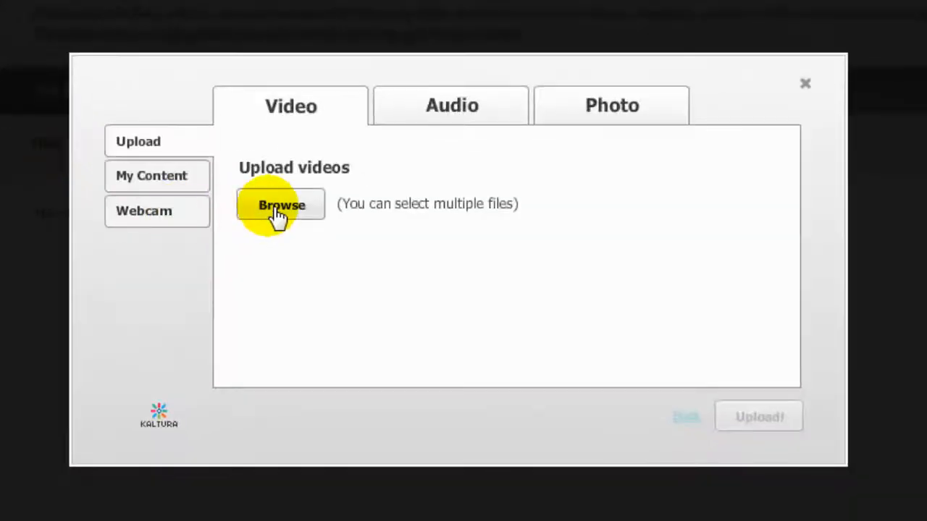
# Step: Upload 'Get Started with Diigo bookmarks.mp4', dropping .mp4 from the title and tagging 'diiigo bookmark'
pyautogui.click(281, 205)
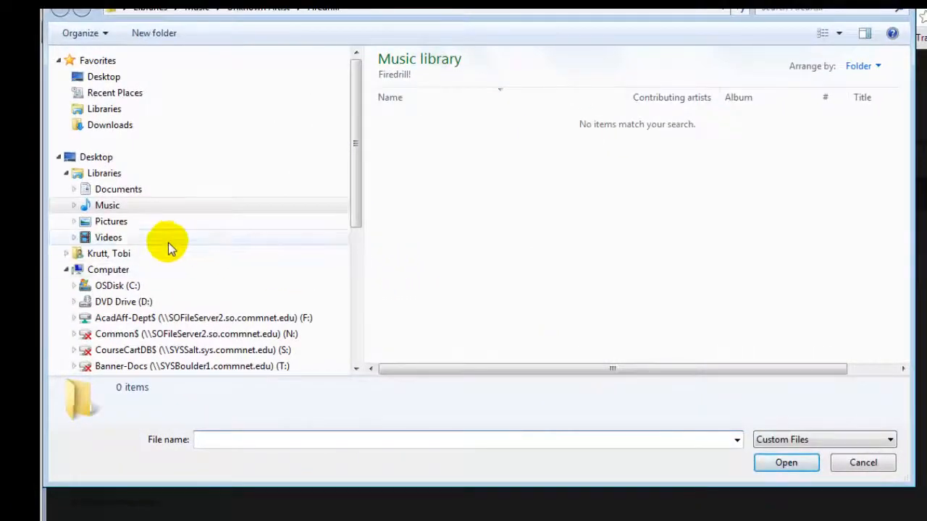
pyautogui.click(108, 237)
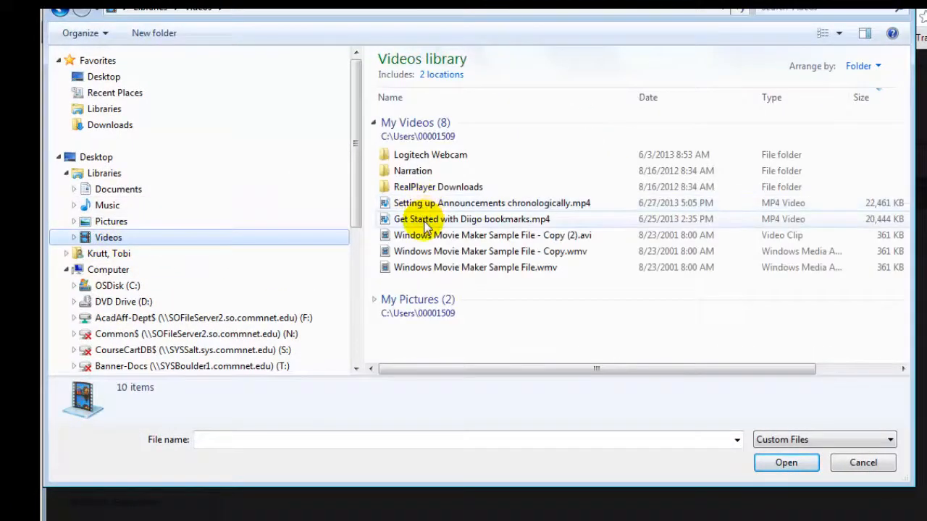
pyautogui.click(472, 219)
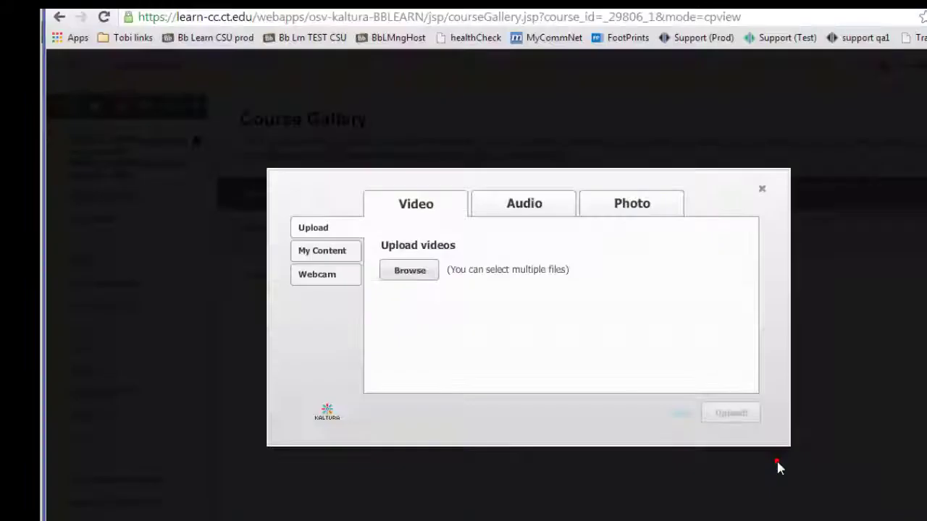
pyautogui.click(731, 413)
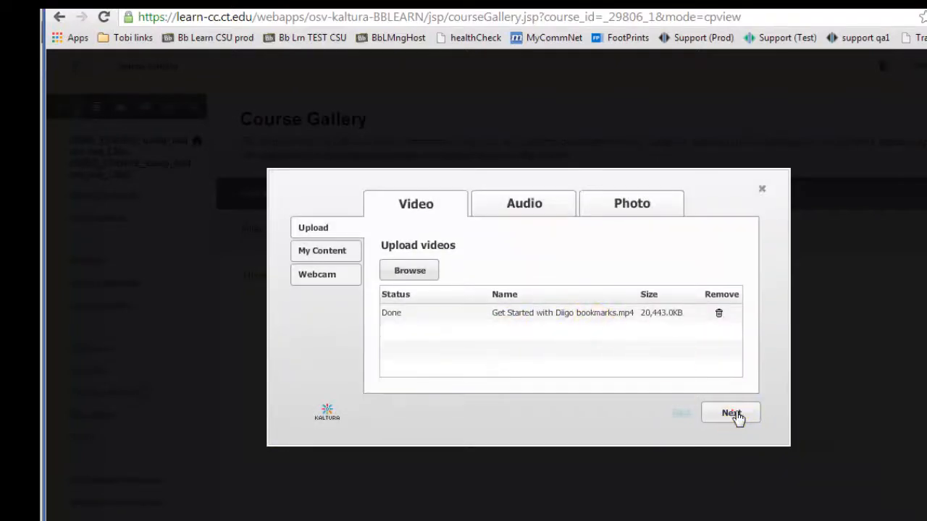
pyautogui.click(730, 413)
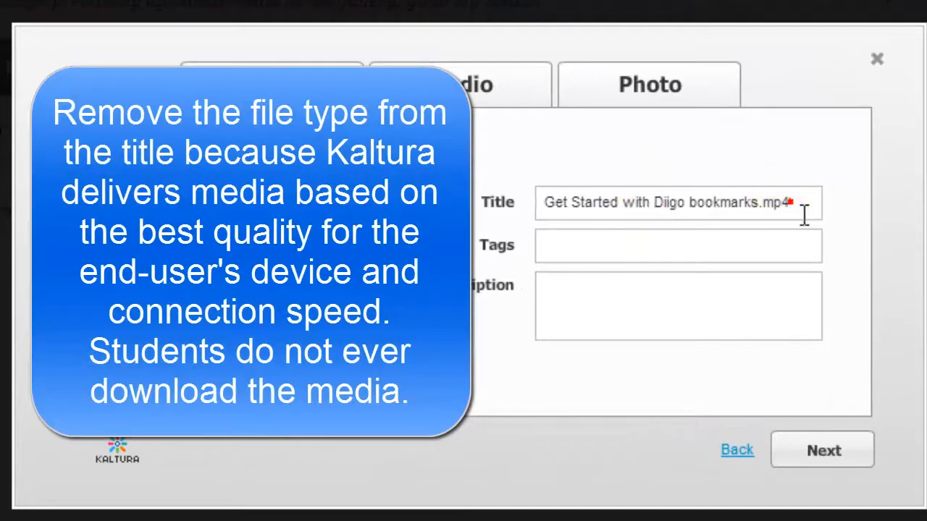
pyautogui.doubleClick(773, 202)
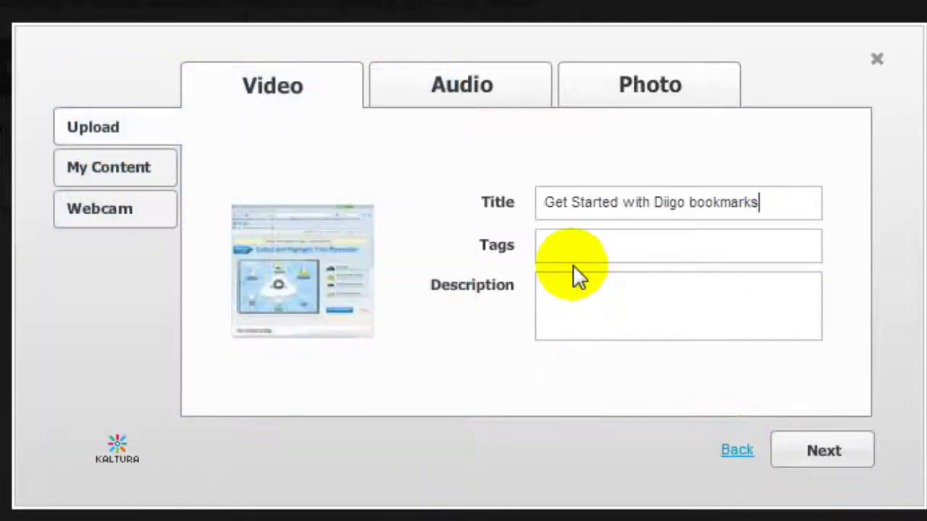
pyautogui.write('diiigo bookmark')
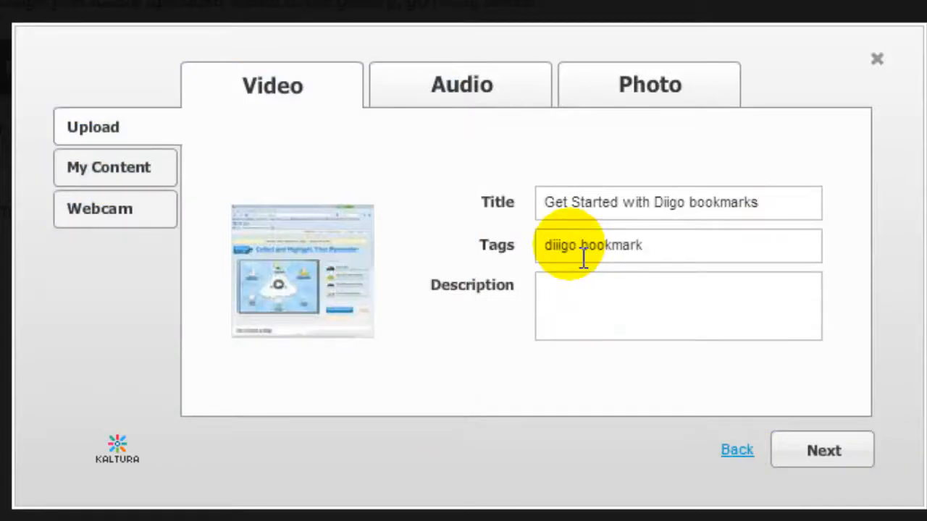
pyautogui.click(677, 304)
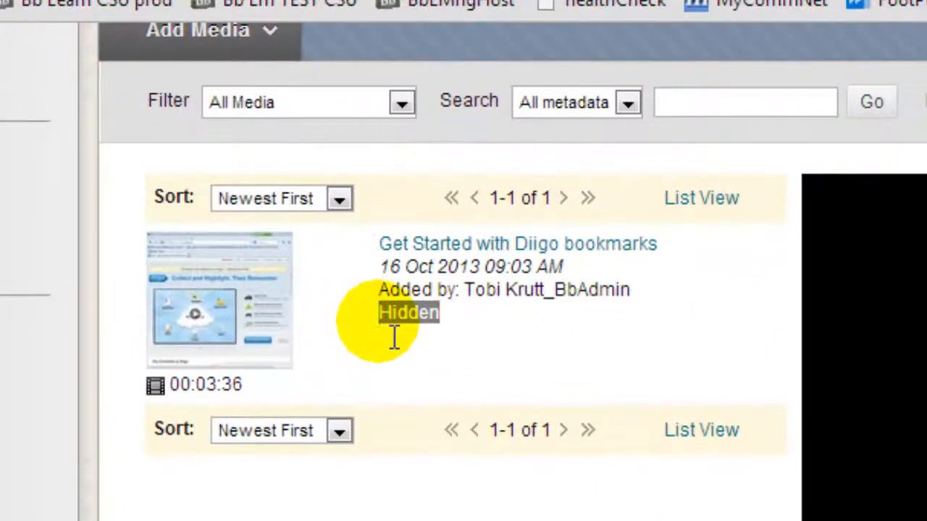
pyautogui.moveTo(445, 326)
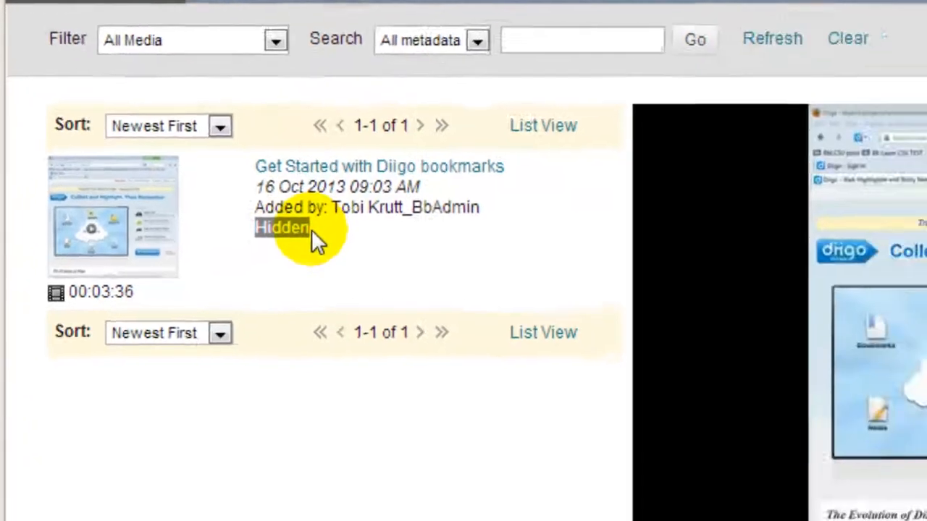
# Step: Tick 'Make this Item Public in Gallery' on the hidden Diigo video
pyautogui.click(378, 166)
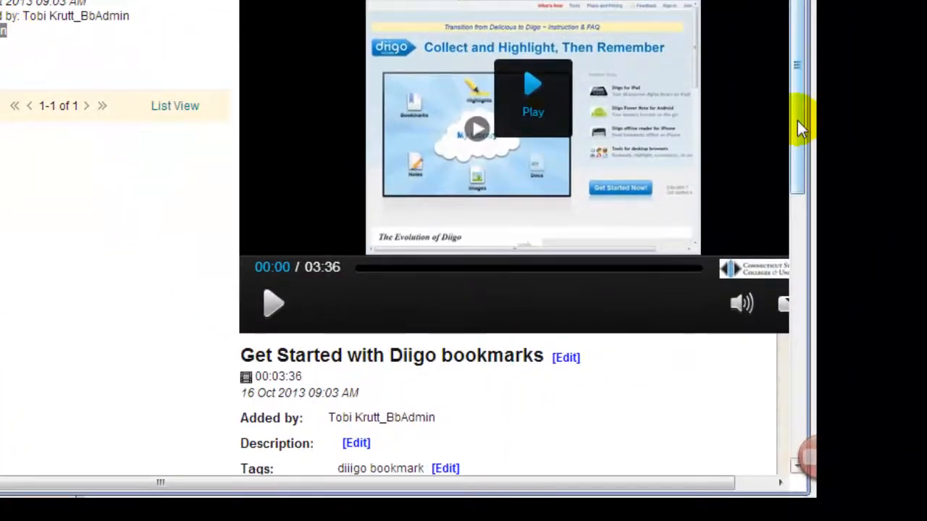
pyautogui.scroll(-3)
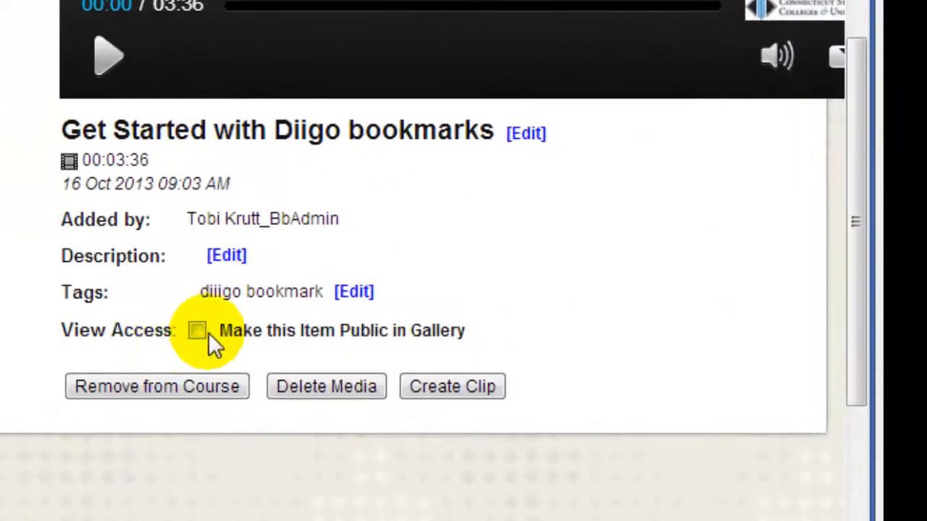
pyautogui.click(197, 330)
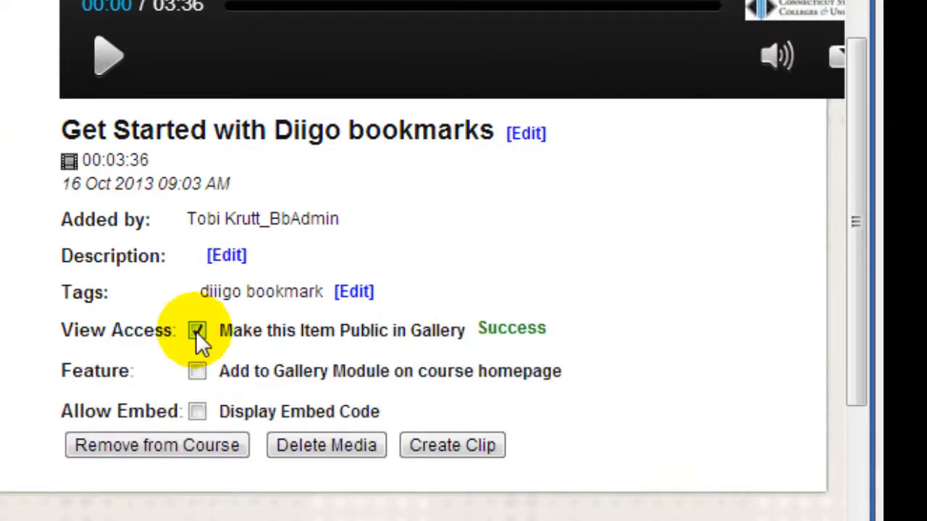
pyautogui.scroll(3)
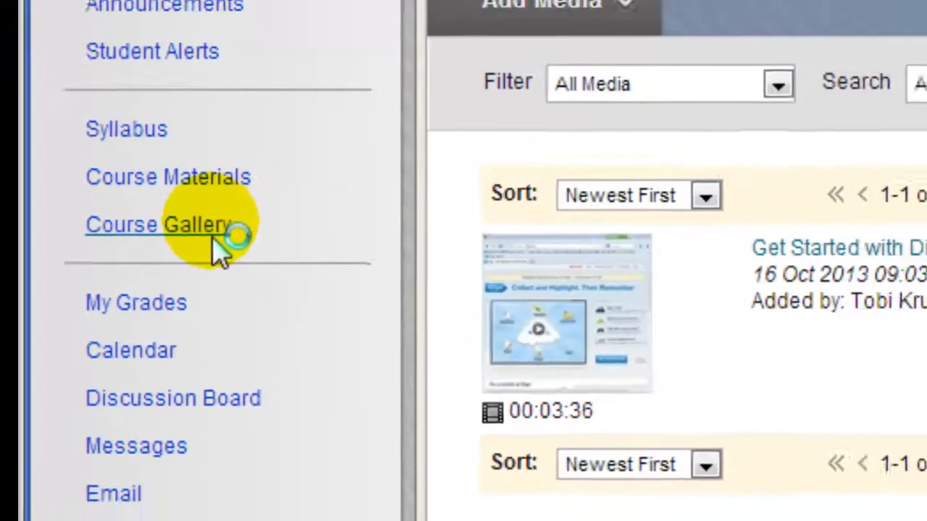
# Step: Reload Course Gallery from the menu and preview the Diigo bookmarks video
pyautogui.click(156, 224)
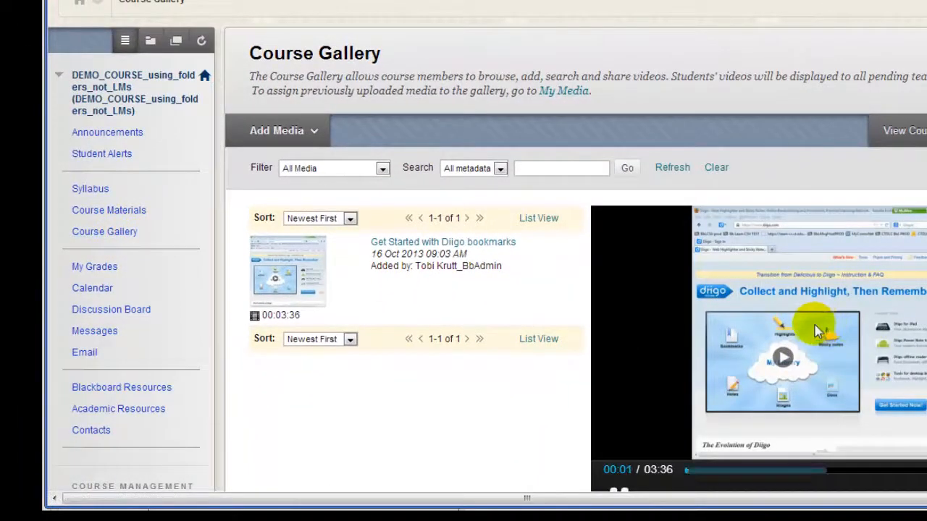
pyautogui.click(277, 130)
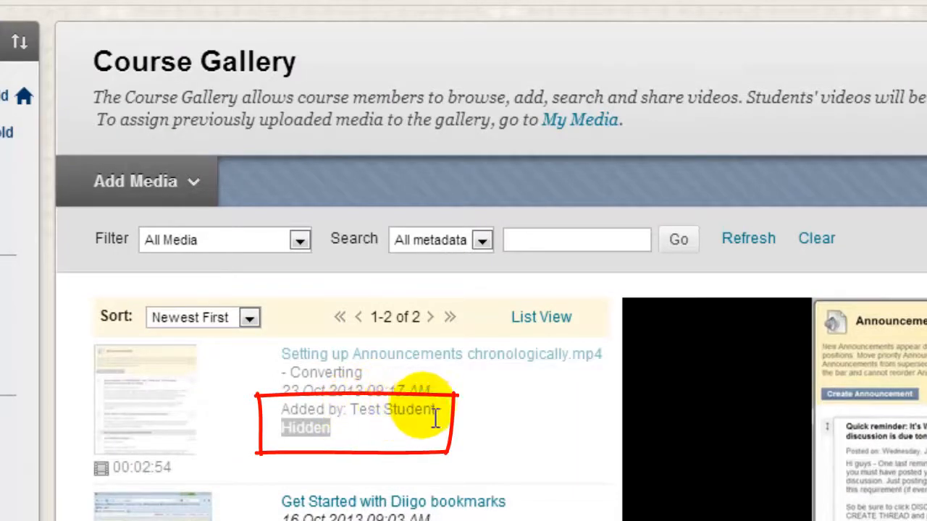
pyautogui.moveTo(445, 423)
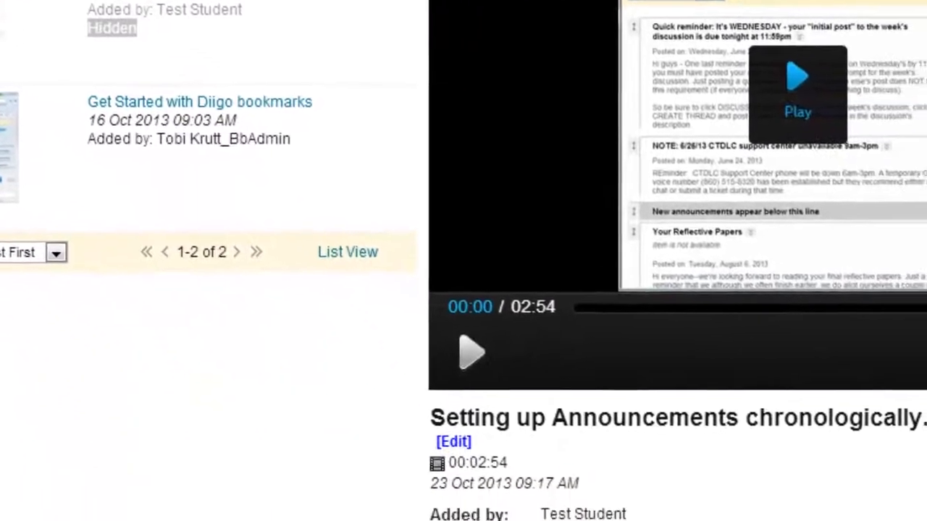
# Step: Make the student's 'Setting up Announcements chronologically' video public, then go to Course Materials
pyautogui.scroll(-3)
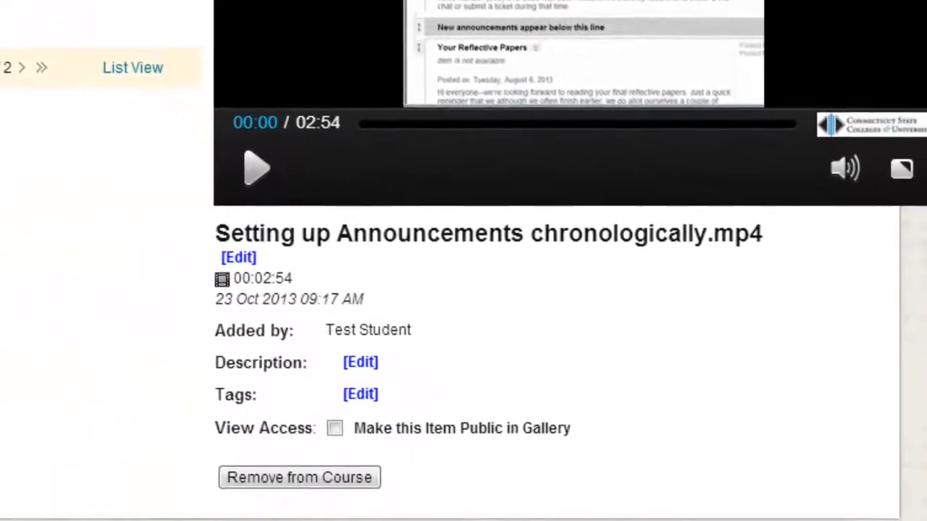
pyautogui.click(335, 428)
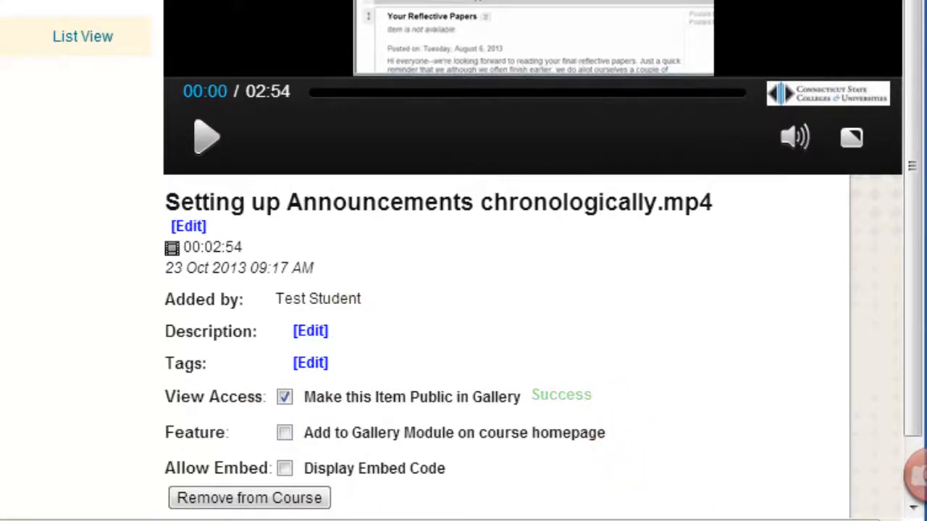
pyautogui.click(248, 498)
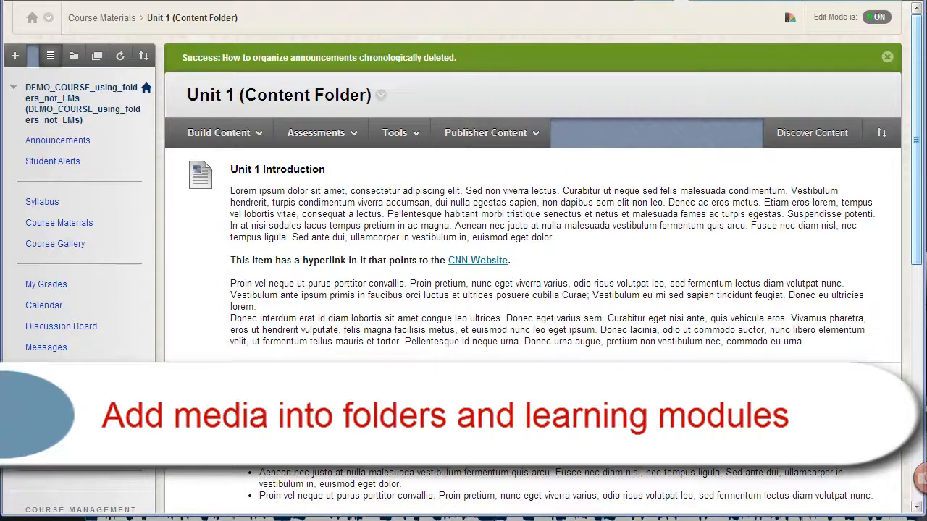
pyautogui.moveTo(55, 243)
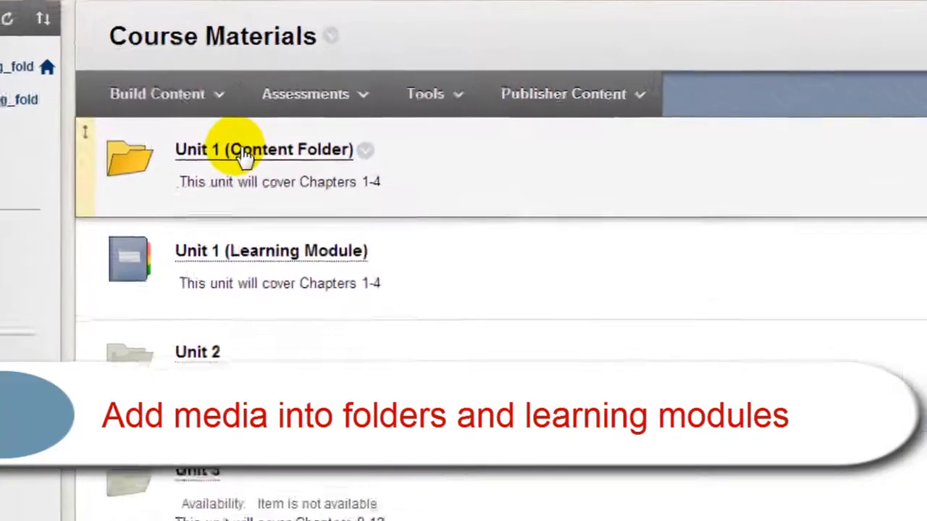
# Step: Open the Unit 1 content folder from Course Materials
pyautogui.click(263, 149)
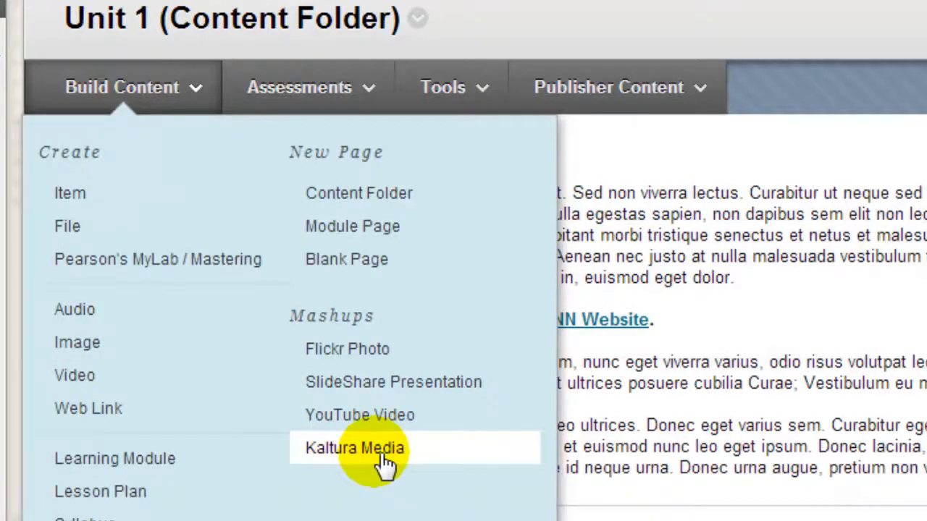
# Step: Add Kaltura Media to Unit 1 and show the Add Media upload options
pyautogui.click(354, 447)
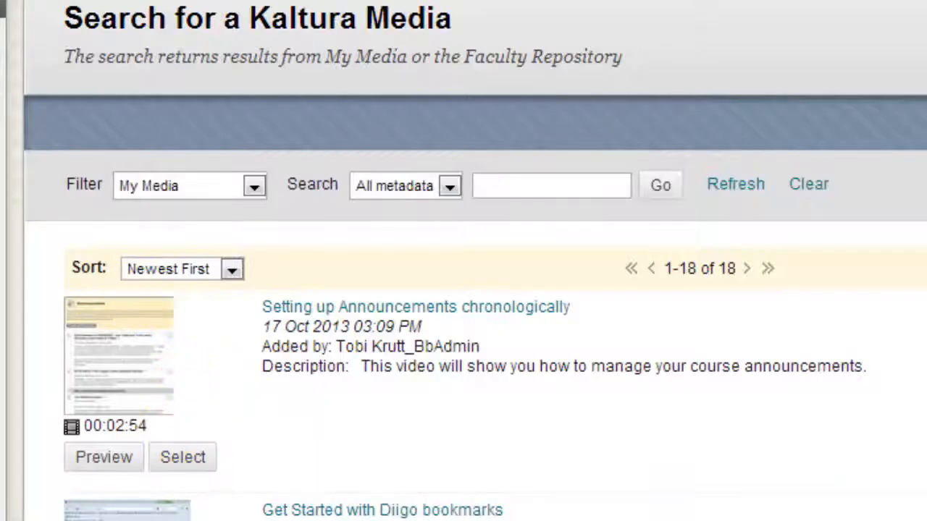
pyautogui.moveTo(182, 457)
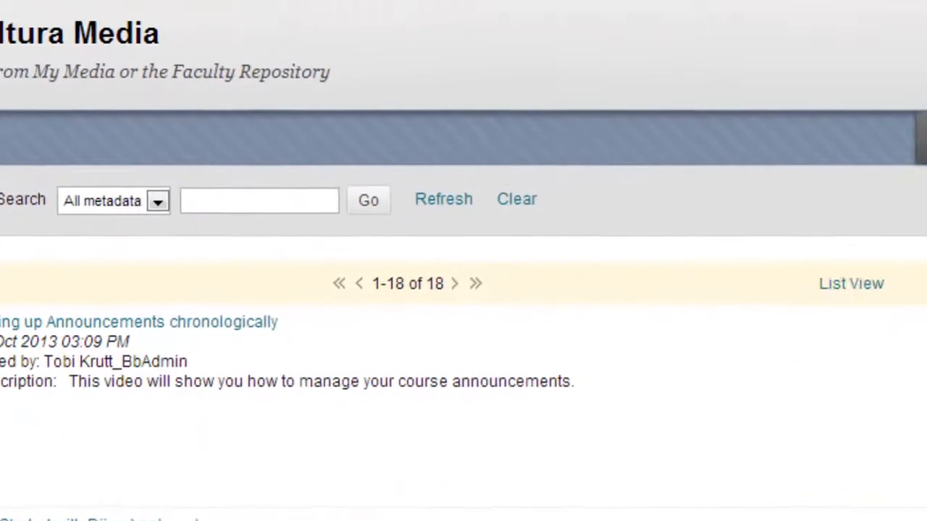
pyautogui.click(789, 148)
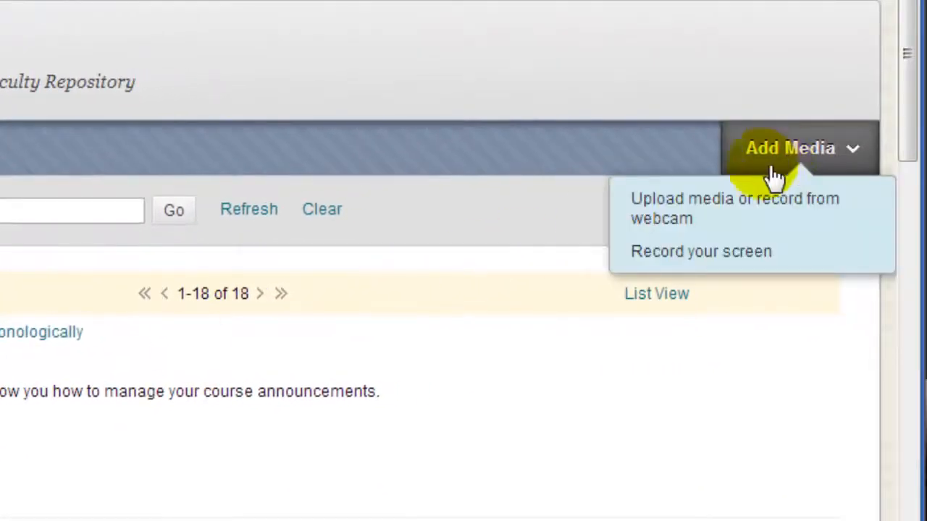
pyautogui.moveTo(672, 209)
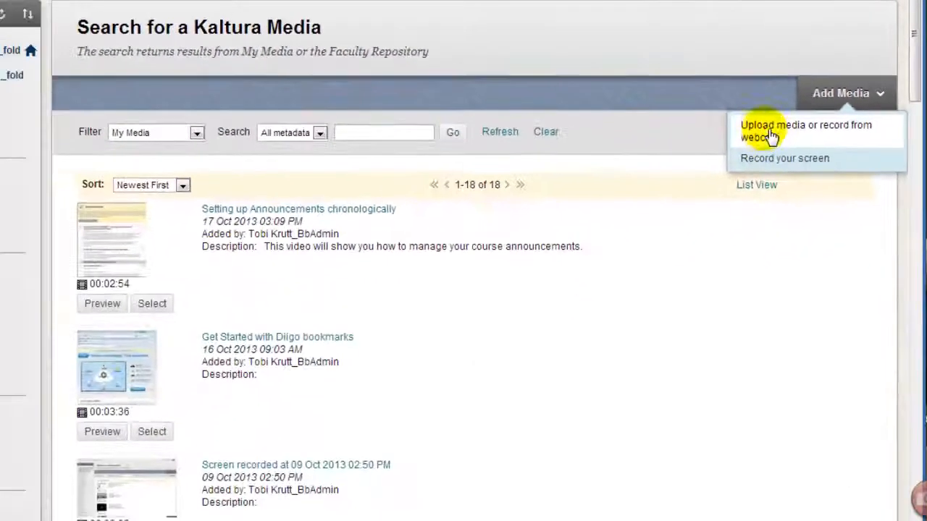
# Step: Upload the announcements MP4, titled 'Announcements chronologically' with tags and description
pyautogui.click(805, 131)
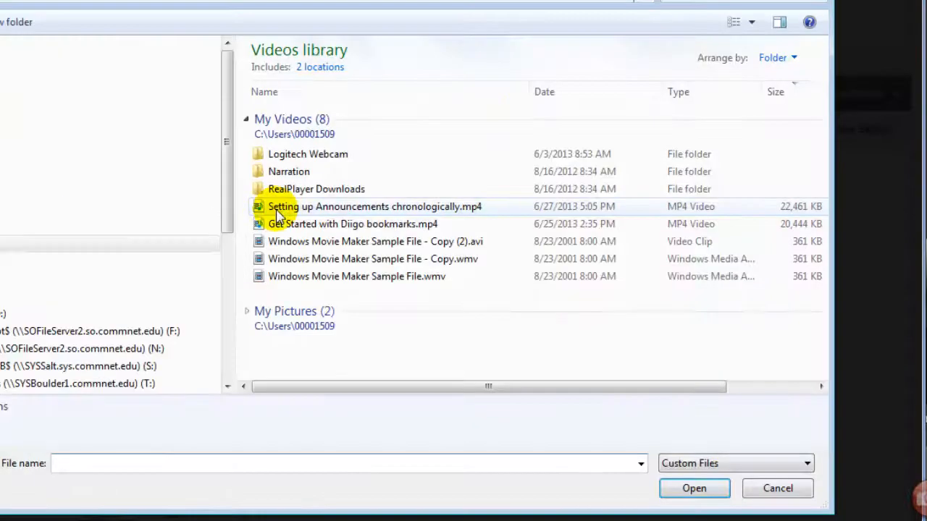
pyautogui.click(693, 488)
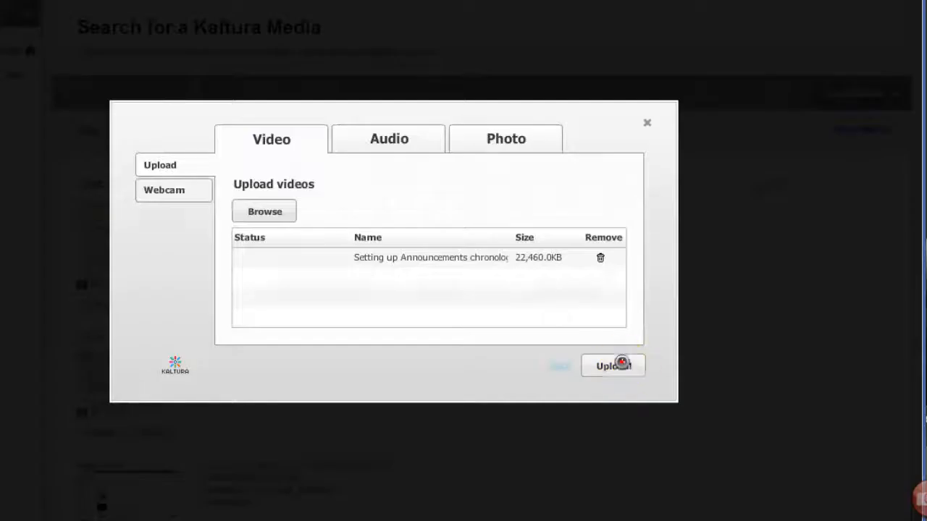
pyautogui.click(612, 365)
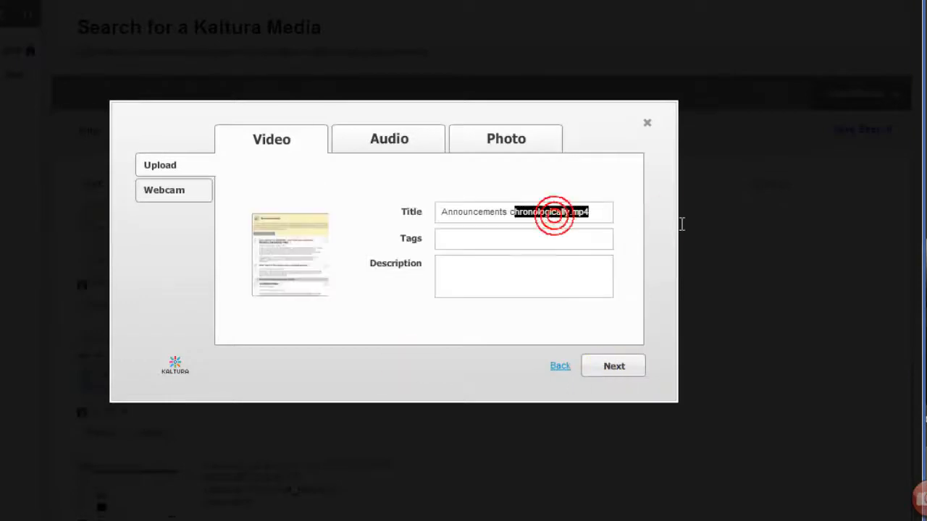
pyautogui.click(523, 238)
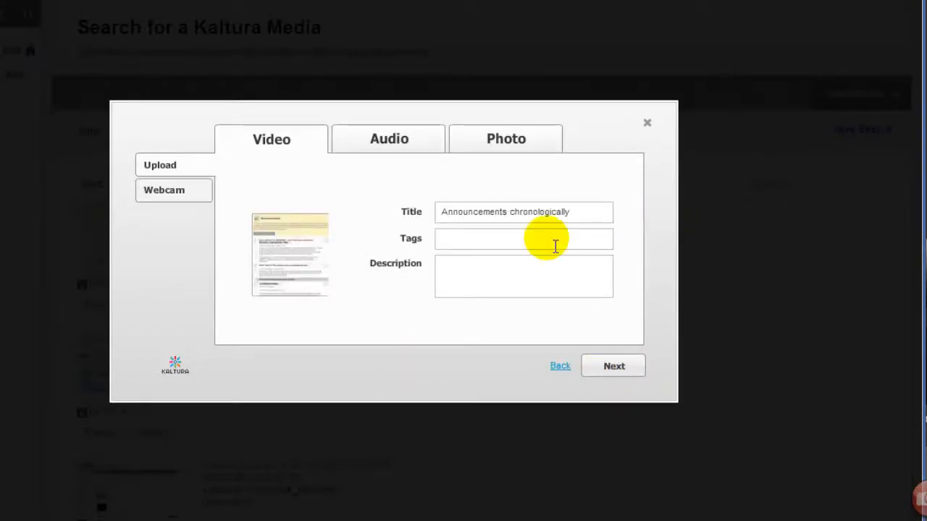
pyautogui.click(613, 365)
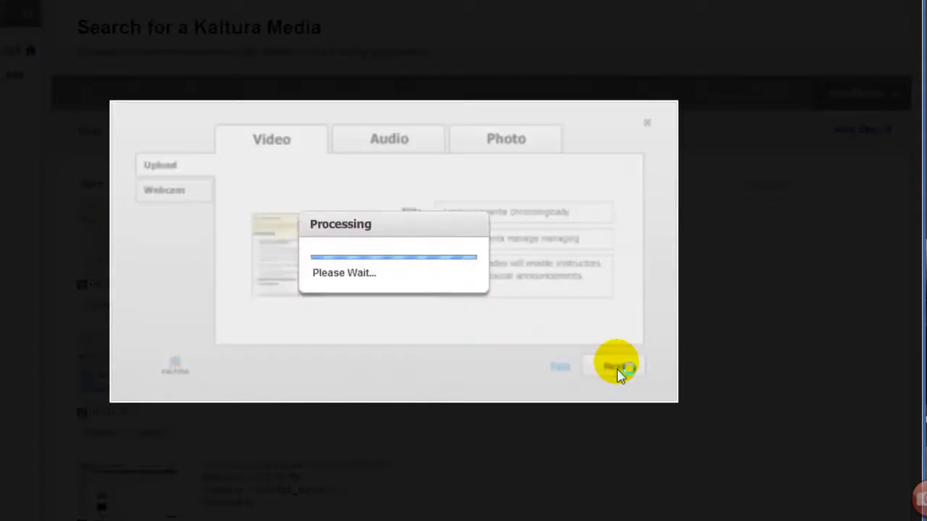
# Step: Title the mashup item 'Manage your announcements' and review its mashup options
pyautogui.click(612, 366)
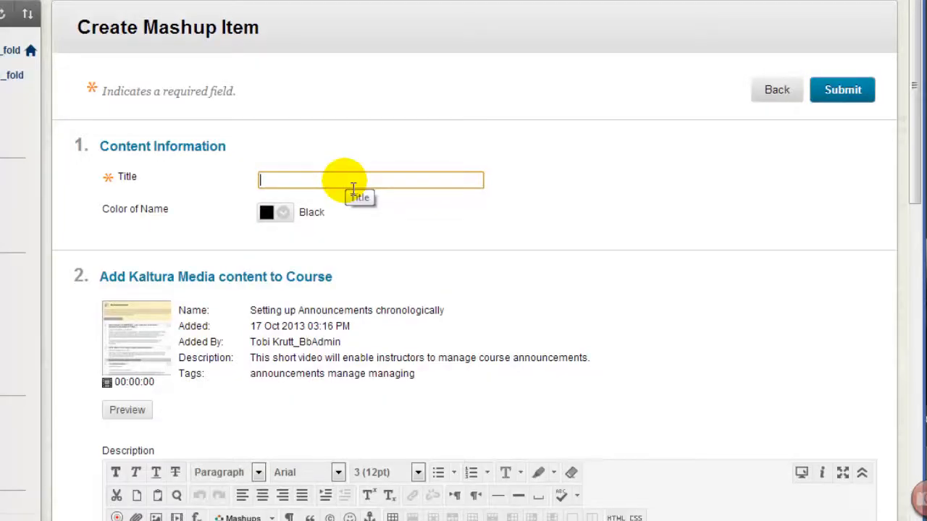
pyautogui.scroll(-3)
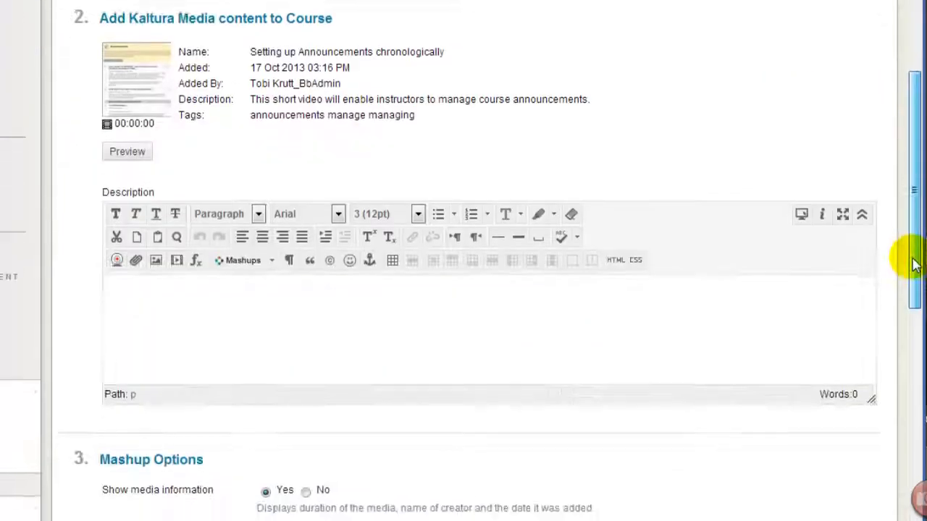
pyautogui.scroll(-3)
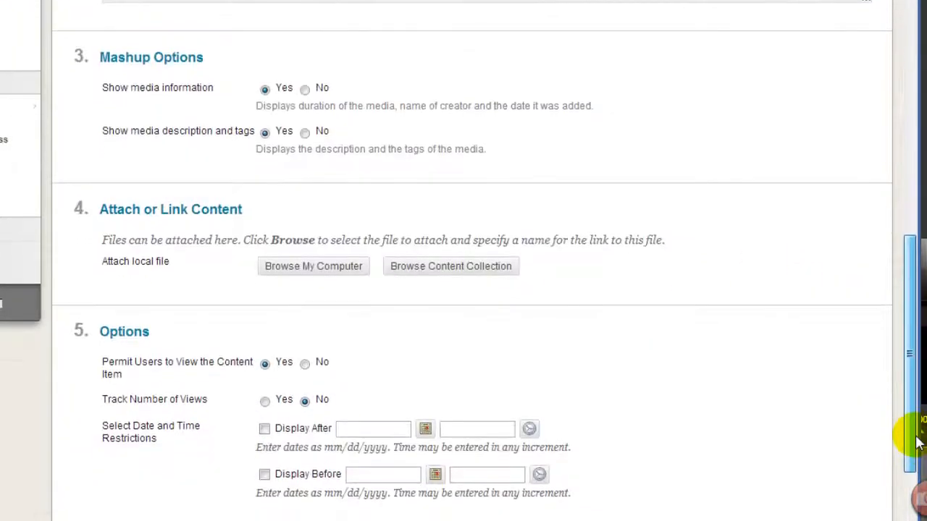
pyautogui.scroll(-3)
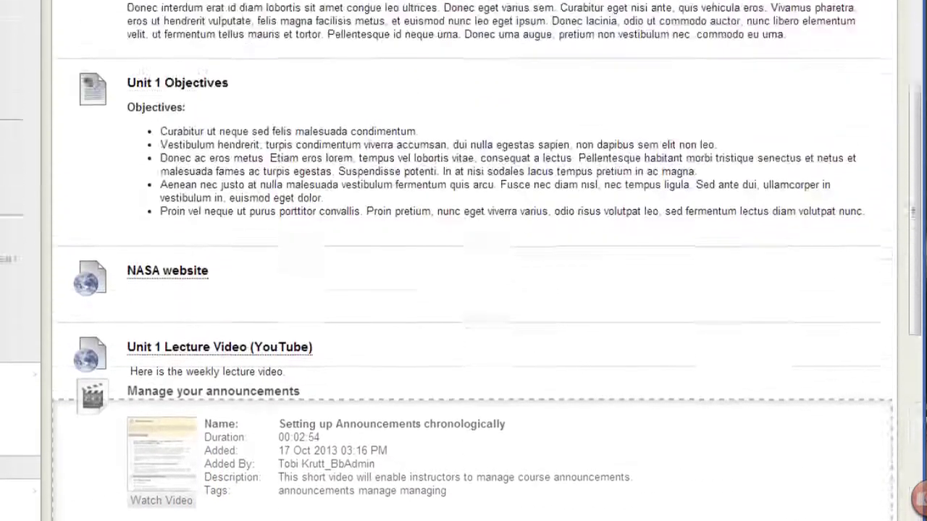
# Step: Go to the course Announcements page through the Tools menu
pyautogui.scroll(3)
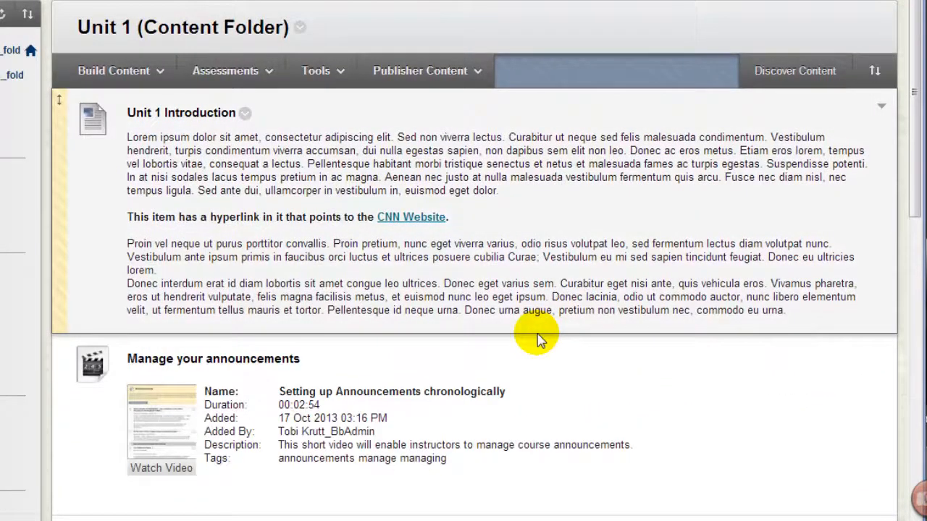
pyautogui.click(314, 70)
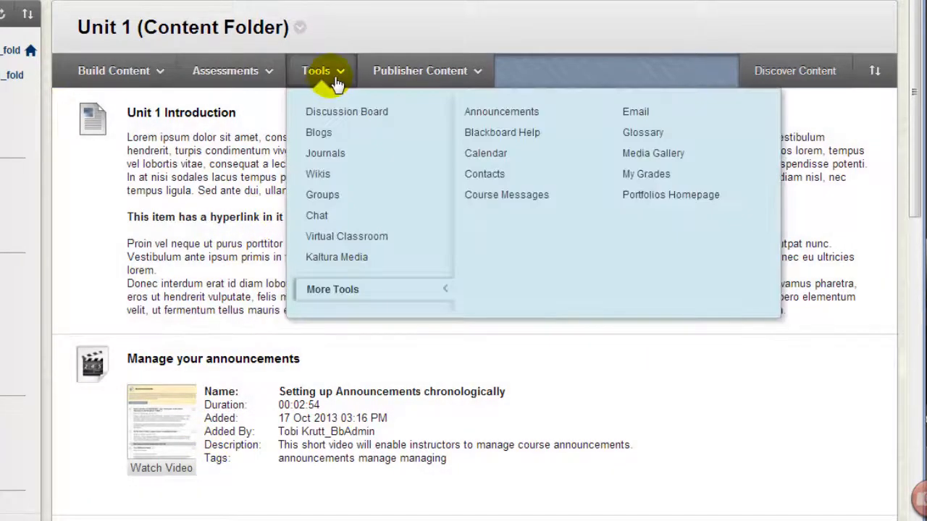
pyautogui.click(501, 112)
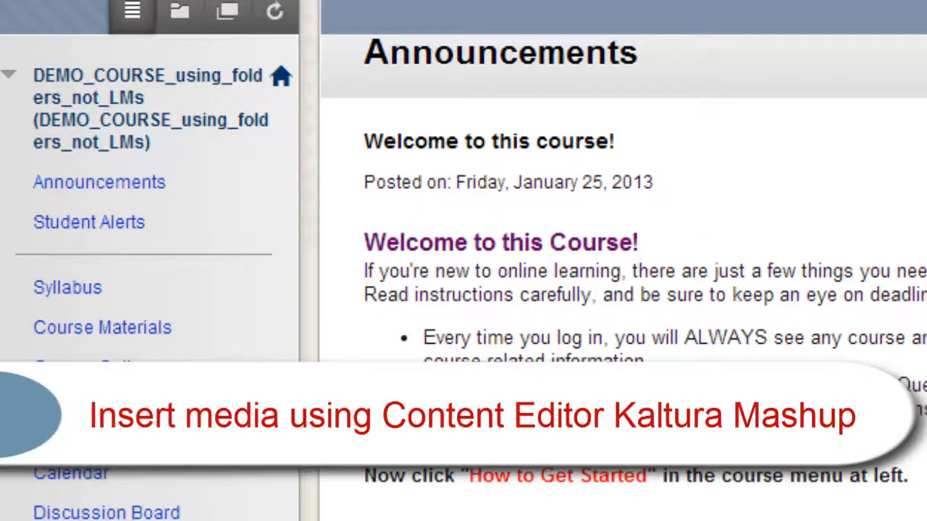
pyautogui.moveTo(99, 182)
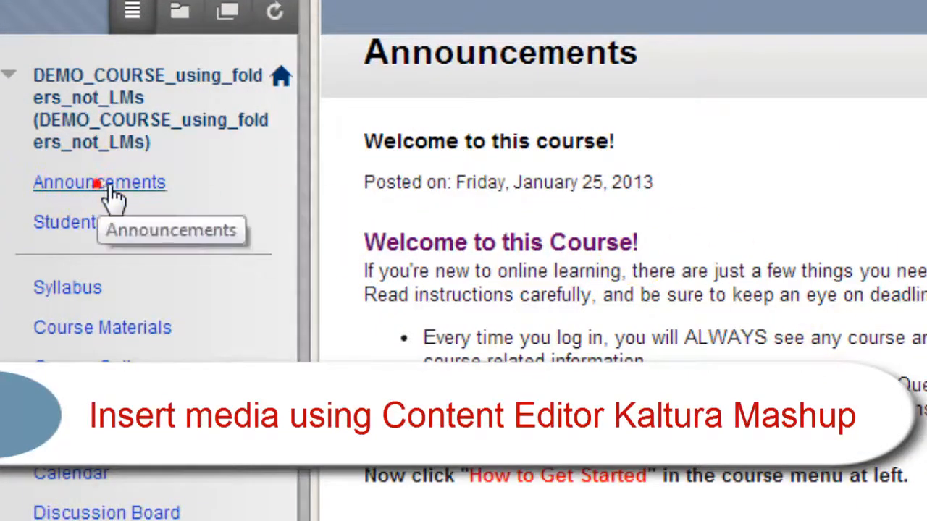
# Step: Edit the 'Welcome to this course!' announcement from the Announcements list
pyautogui.click(99, 182)
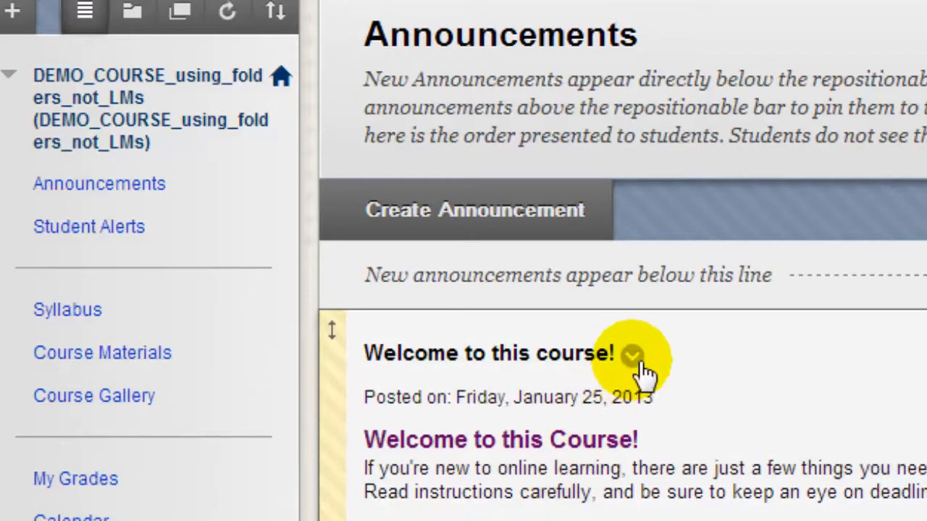
pyautogui.click(631, 355)
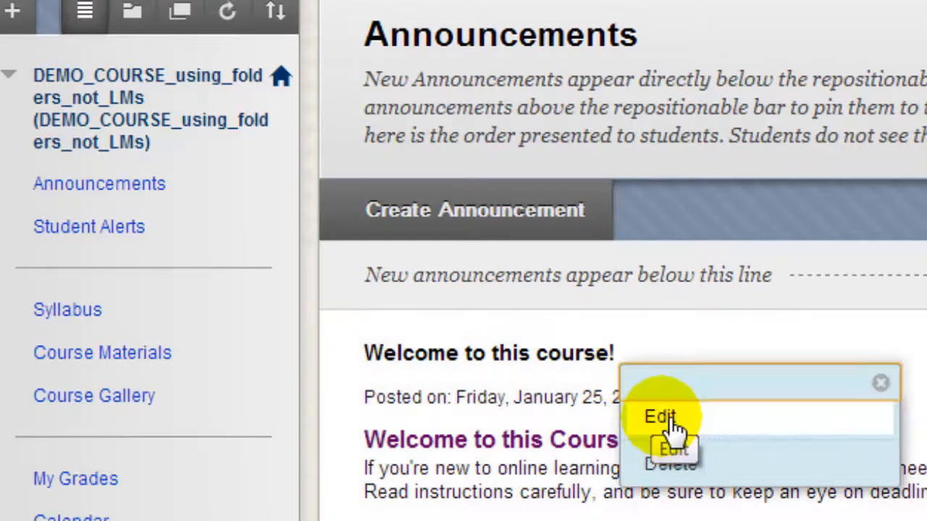
pyautogui.click(660, 417)
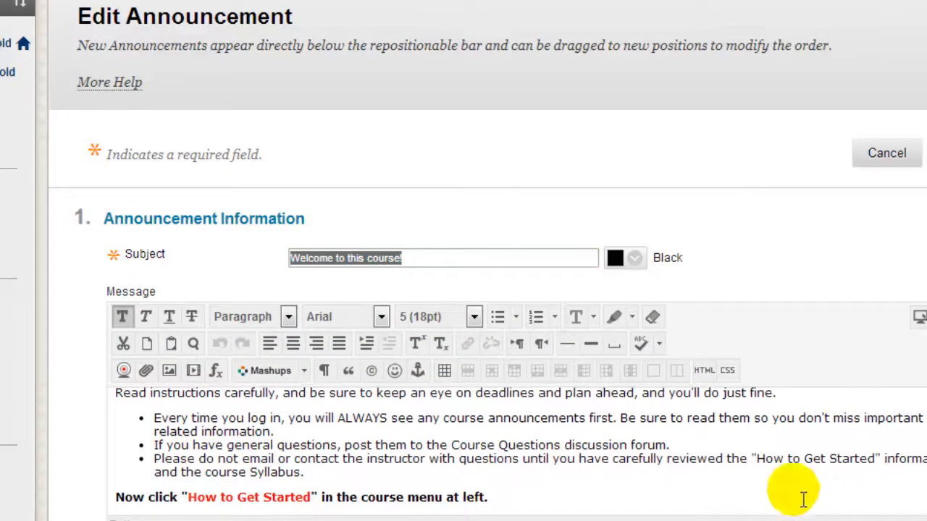
# Step: Append 'Please watch this welcome video!' to the message and launch Kaltura Media mashup
pyautogui.click(474, 316)
pyautogui.write('Please watch this welcome video!')
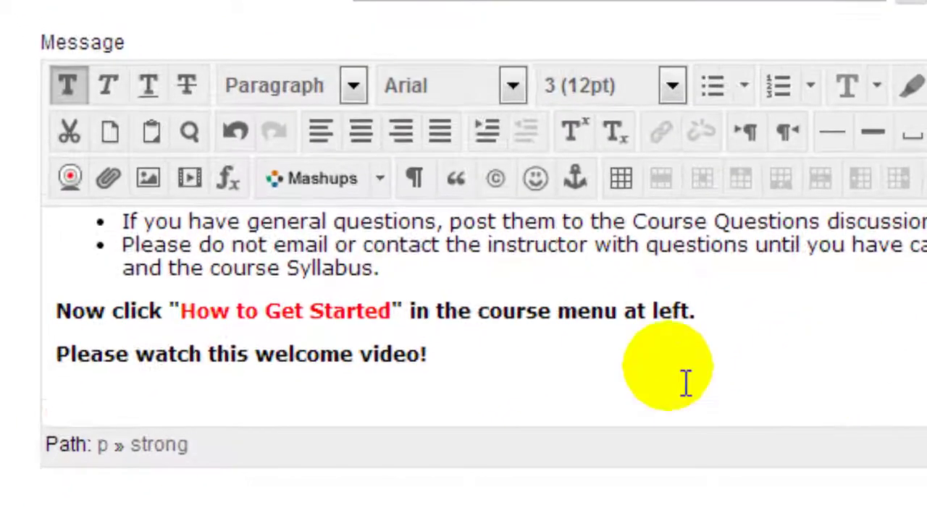
pyautogui.click(380, 178)
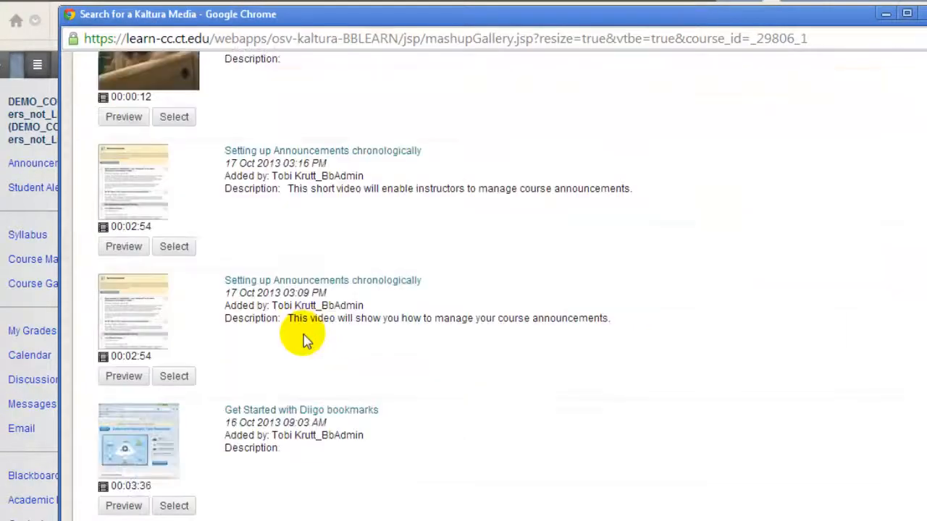
# Step: Select Demonstration Course Tour Video.mp4 from the Kaltura media list to embed
pyautogui.scroll(-3)
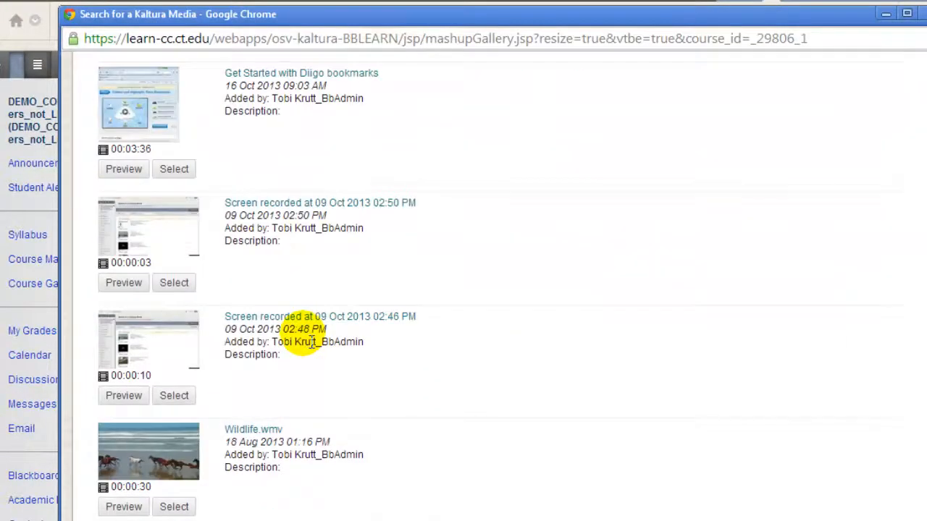
pyautogui.scroll(-3)
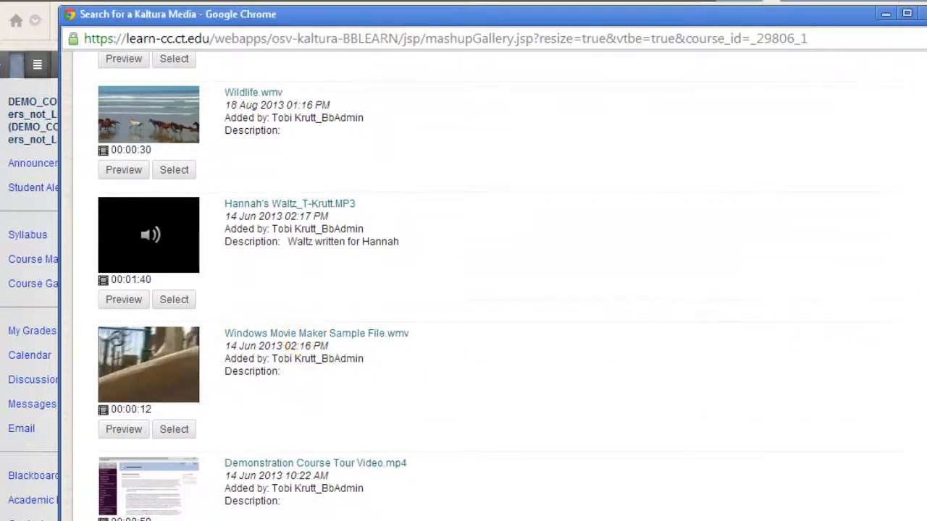
pyautogui.scroll(3)
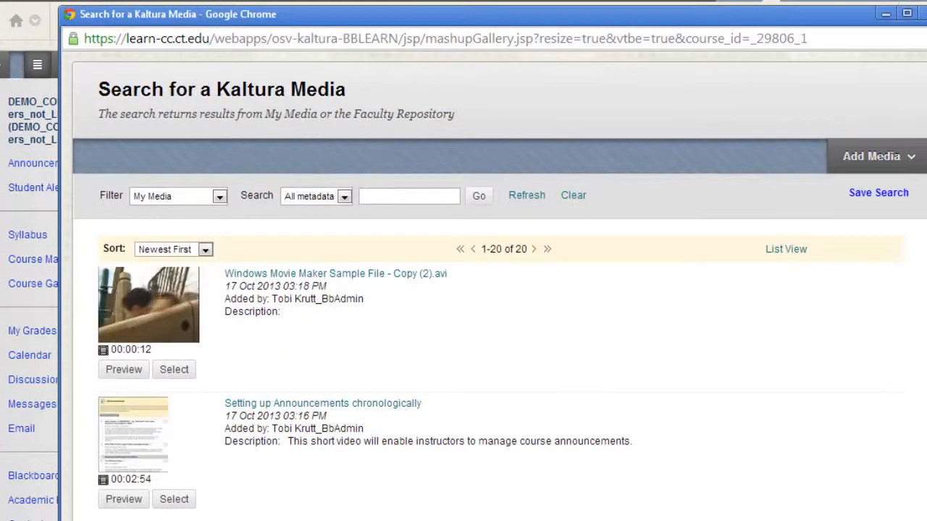
pyautogui.scroll(-3)
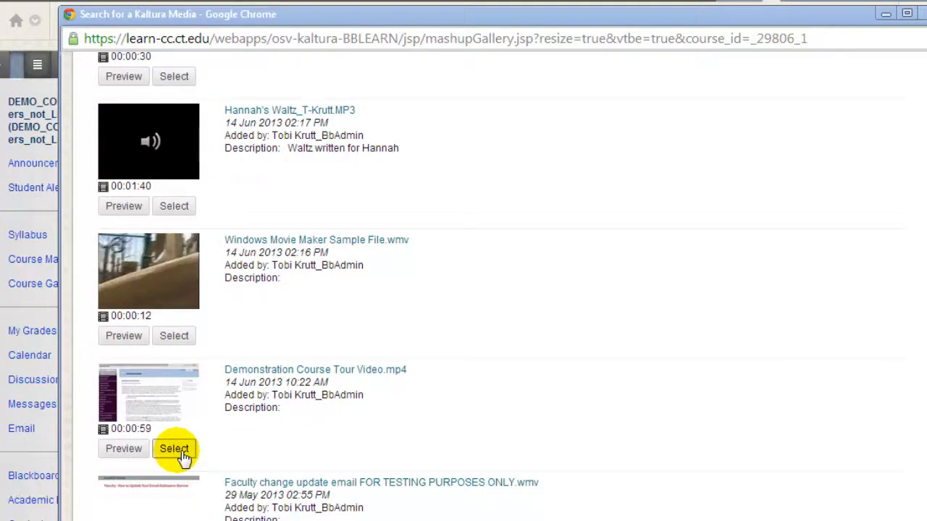
pyautogui.click(174, 448)
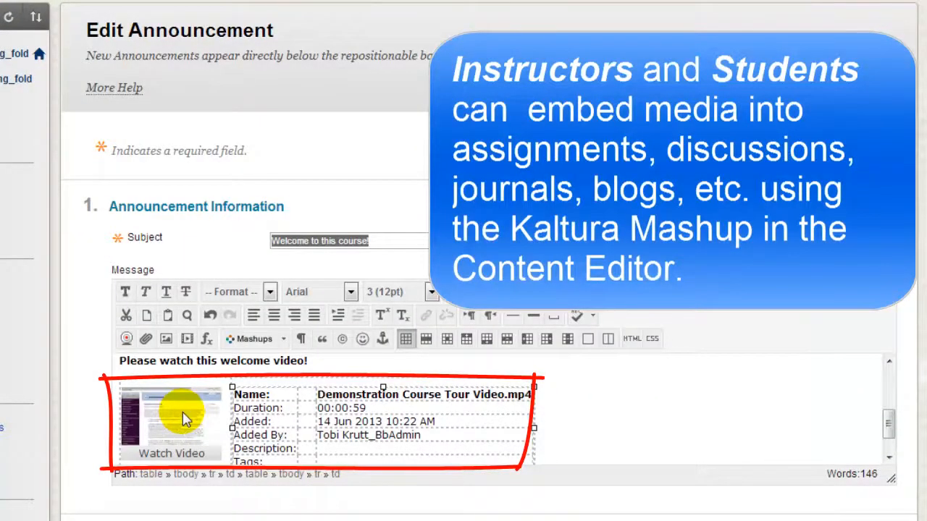
# Step: Submit the edited welcome announcement with the embedded tour video
pyautogui.scroll(-3)
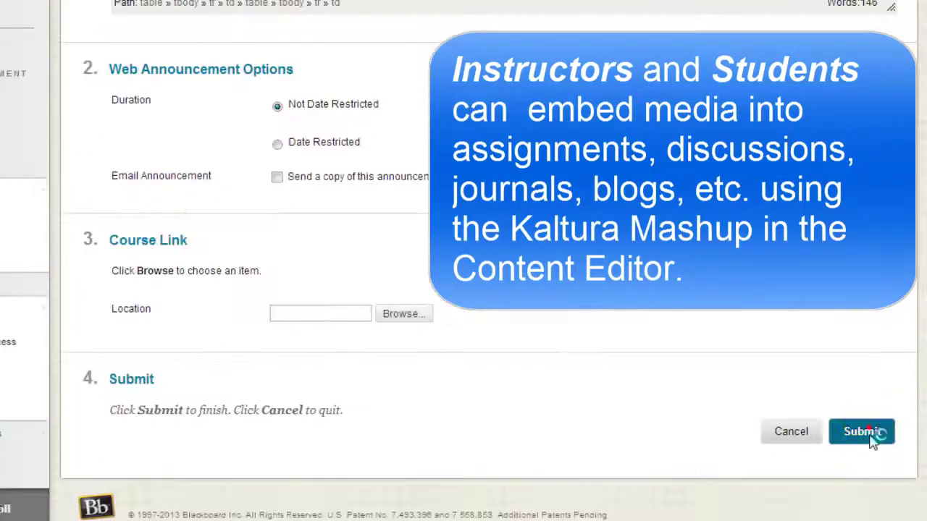
pyautogui.click(860, 431)
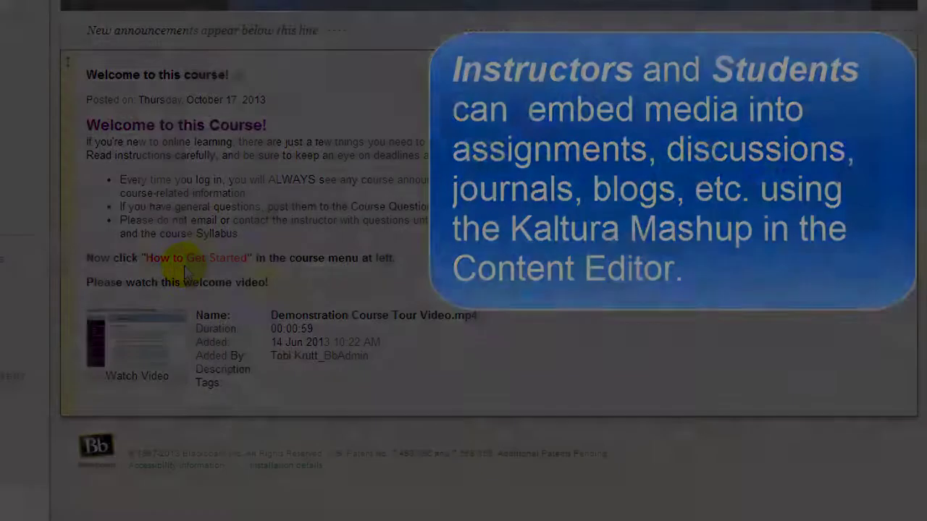